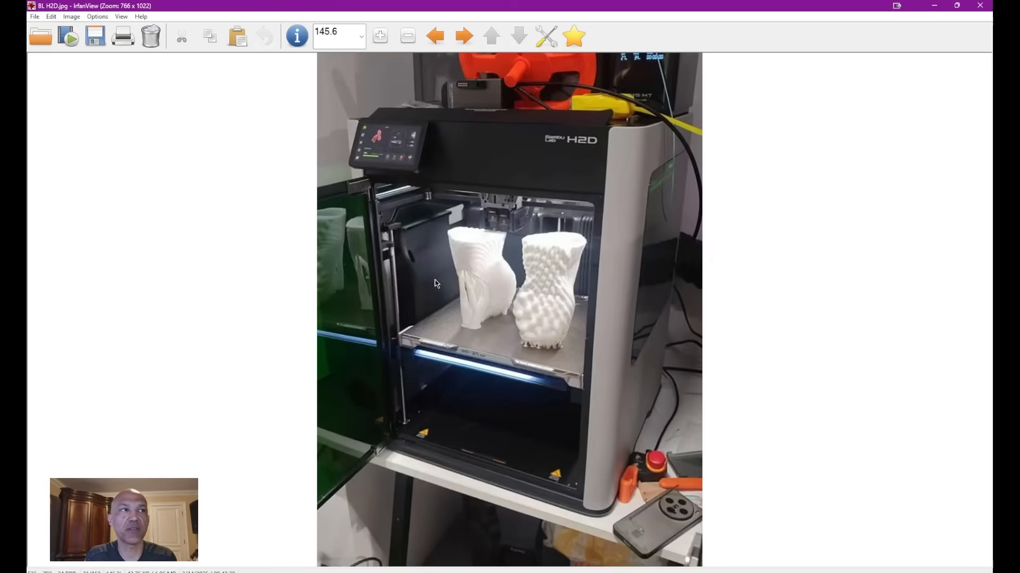
mouse_move(577, 316)
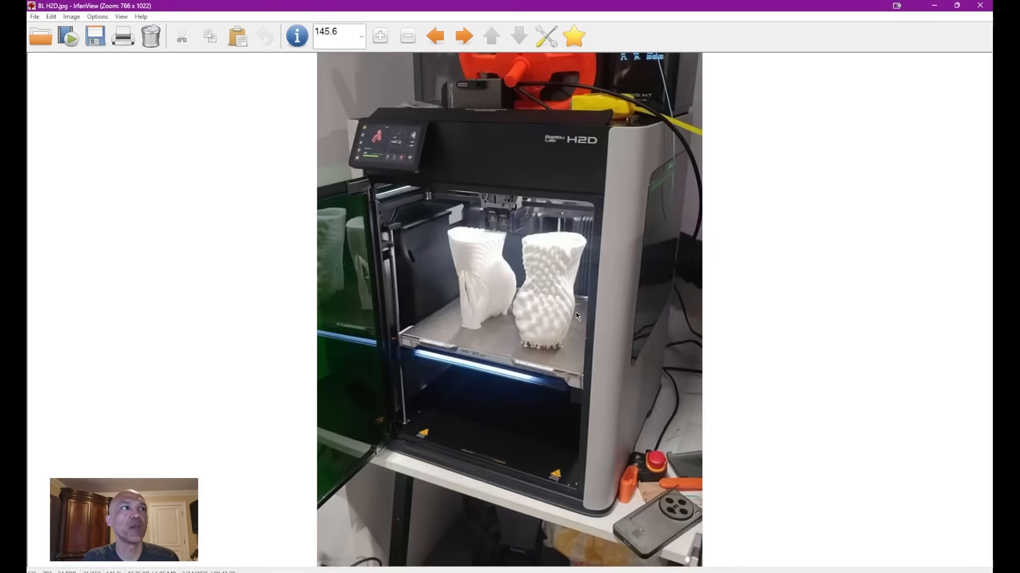
mouse_move(478, 216)
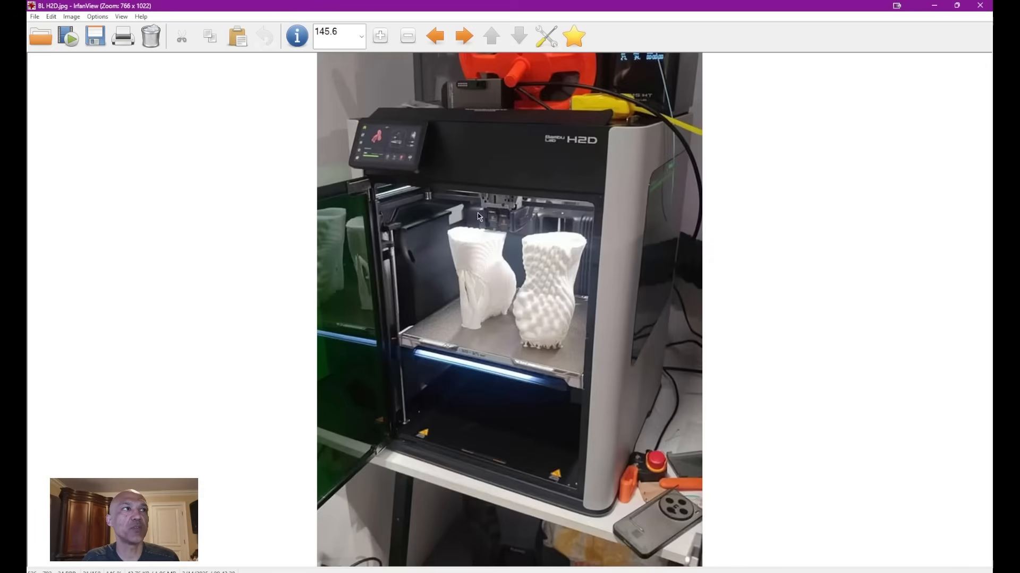
mouse_move(494, 210)
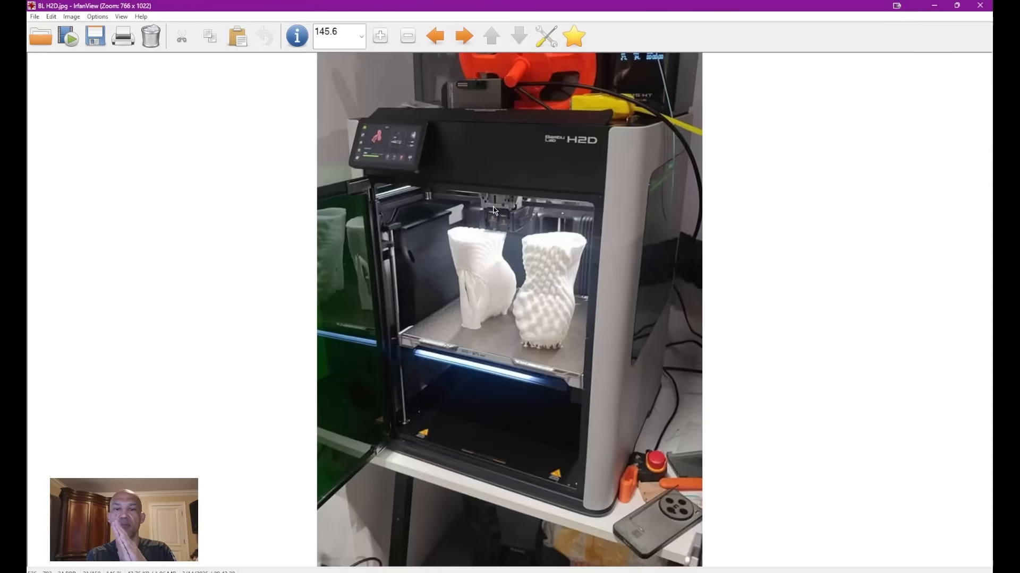
mouse_move(498, 228)
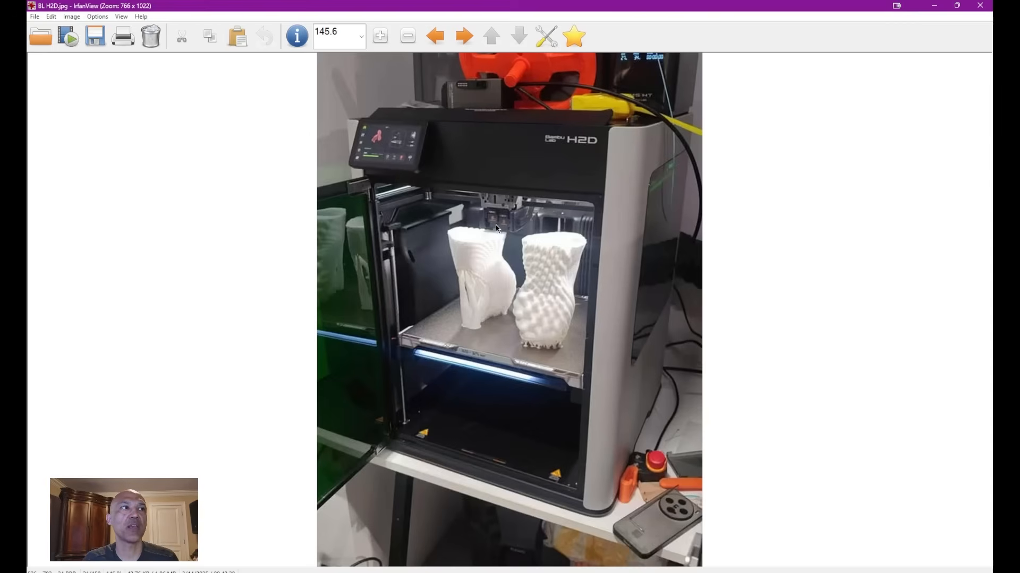
mouse_move(501, 237)
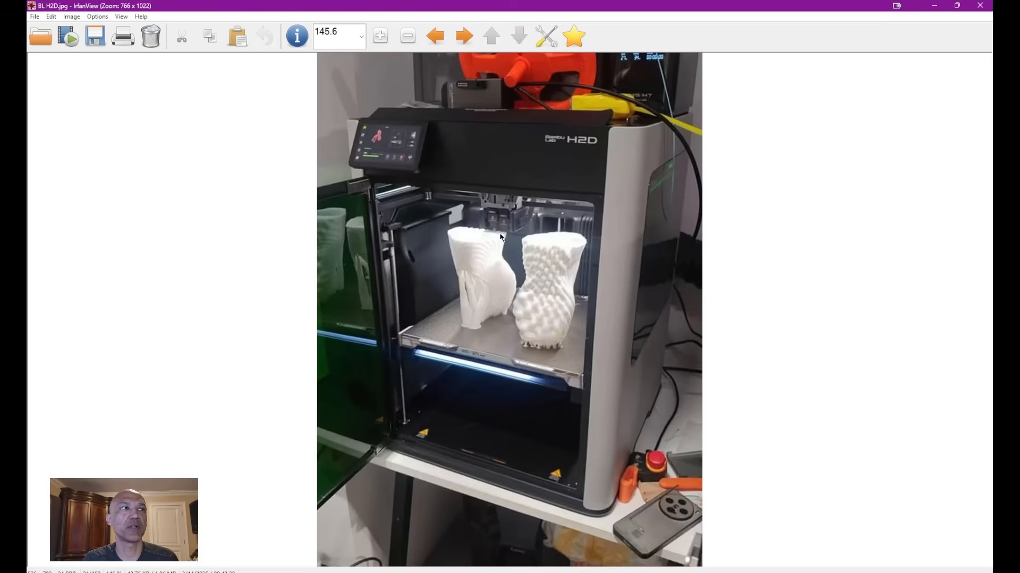
mouse_move(502, 234)
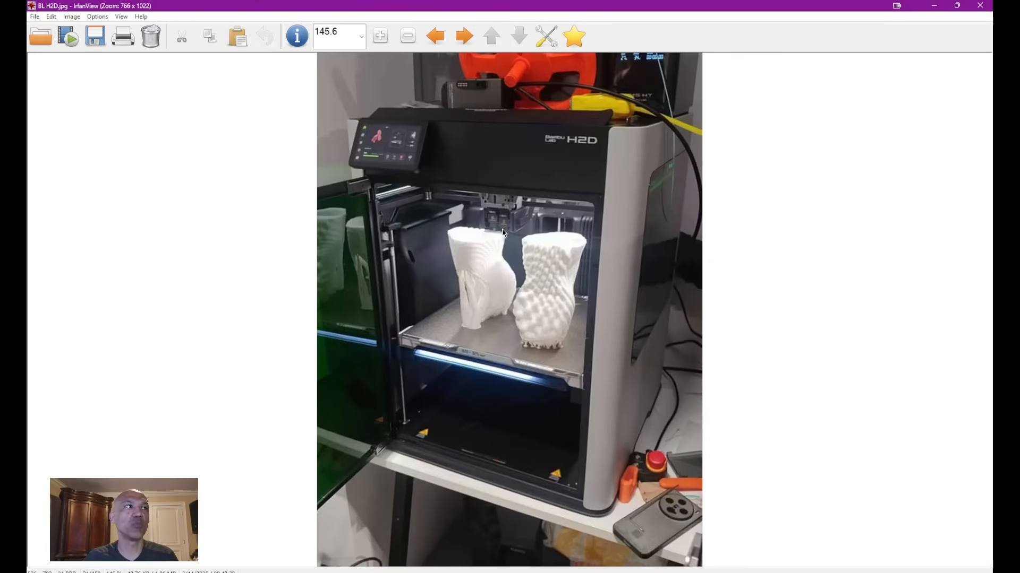
mouse_move(511, 214)
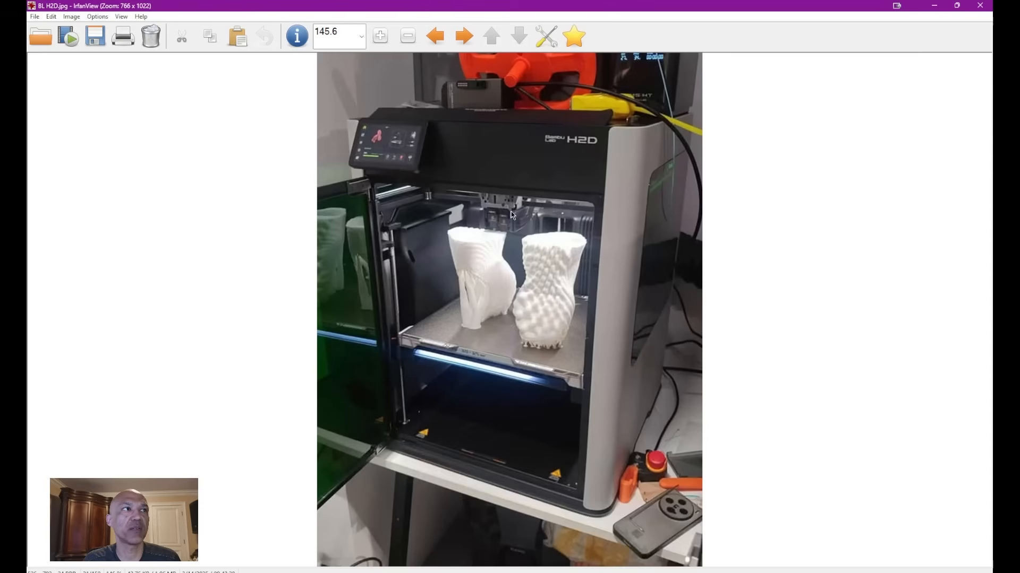
mouse_move(512, 239)
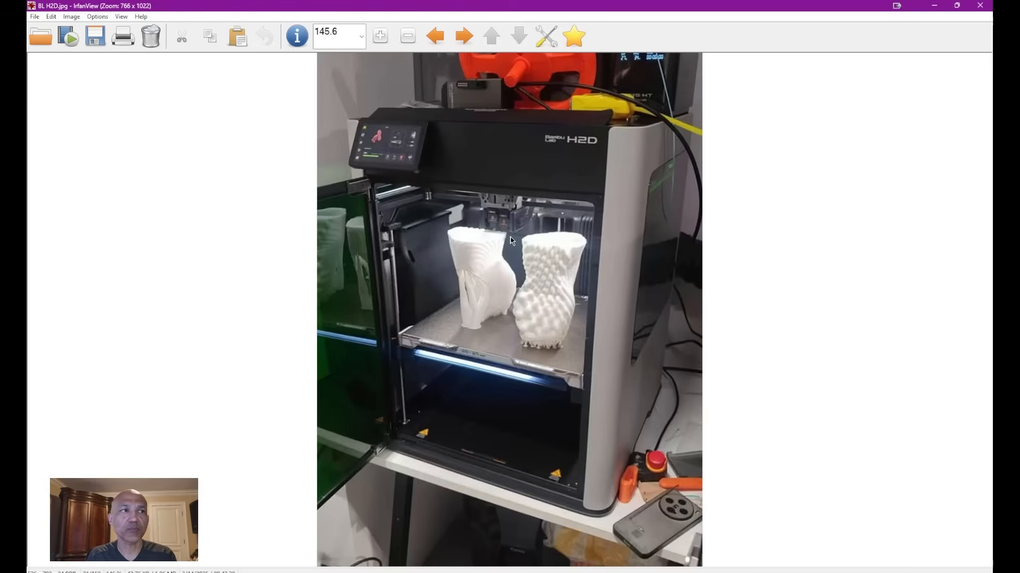
mouse_move(475, 230)
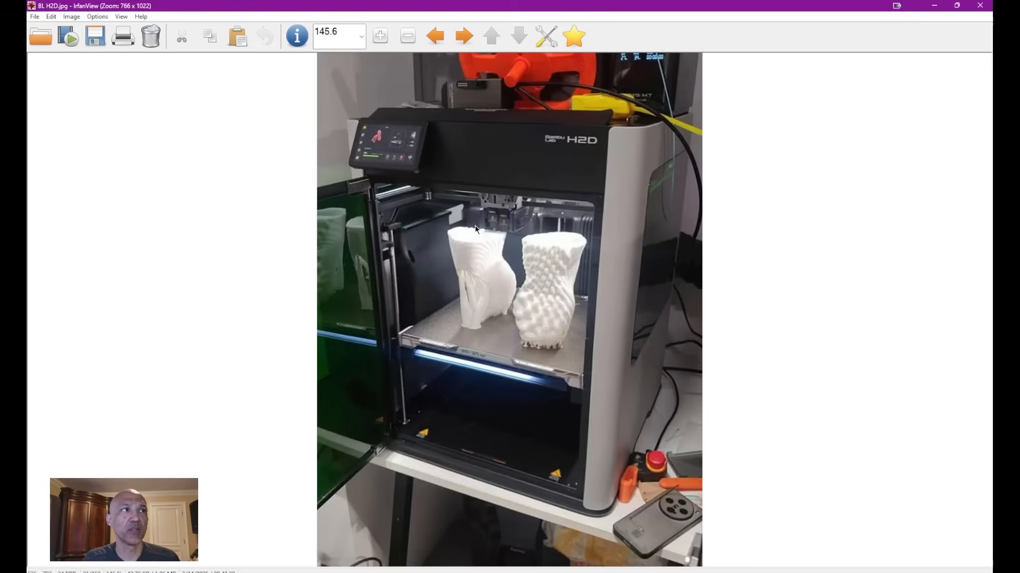
mouse_move(484, 232)
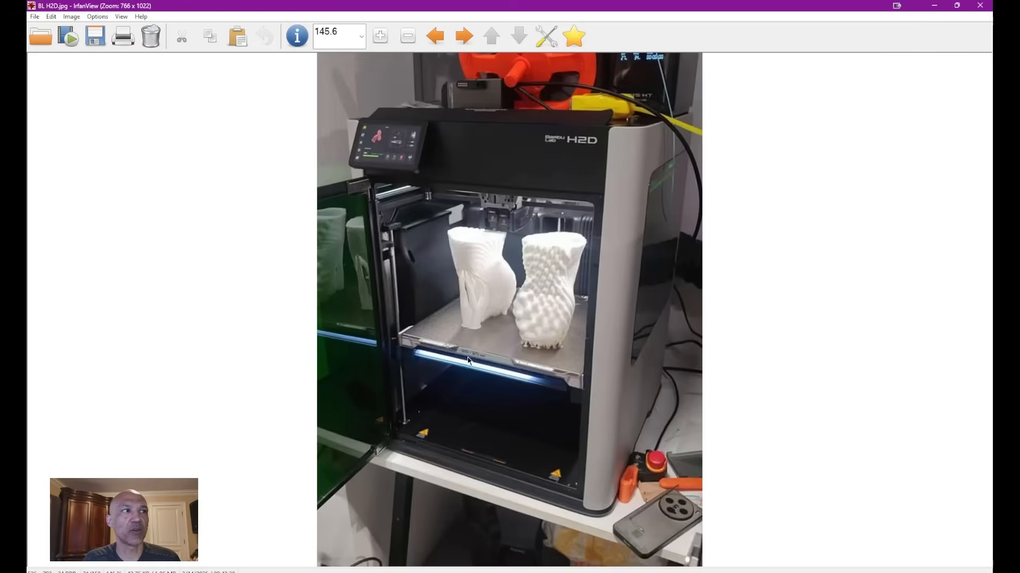
mouse_move(460, 369)
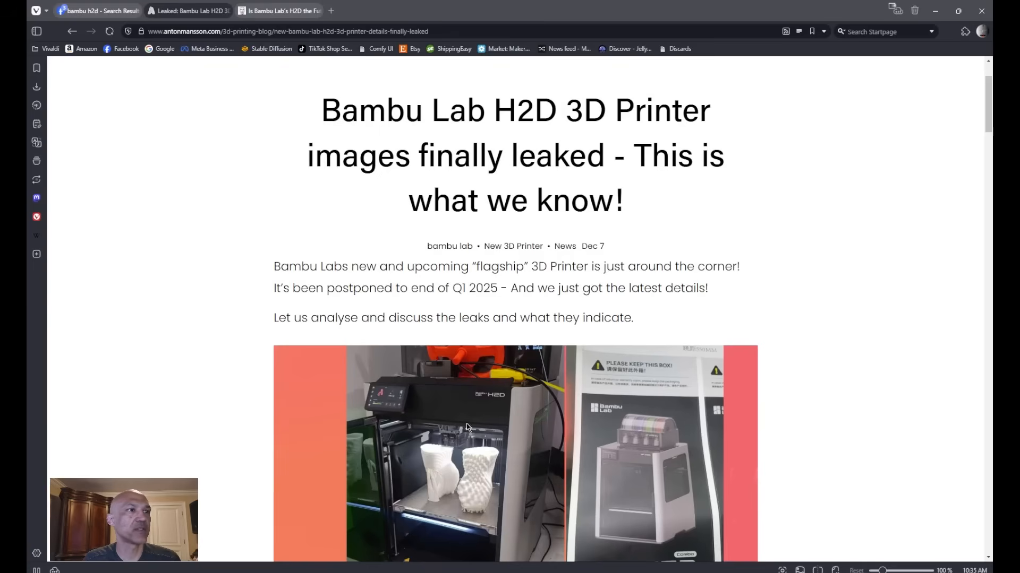
Scroll the H2D article past the leak images to the build-plate close-up and build size notes
scroll(down, 3)
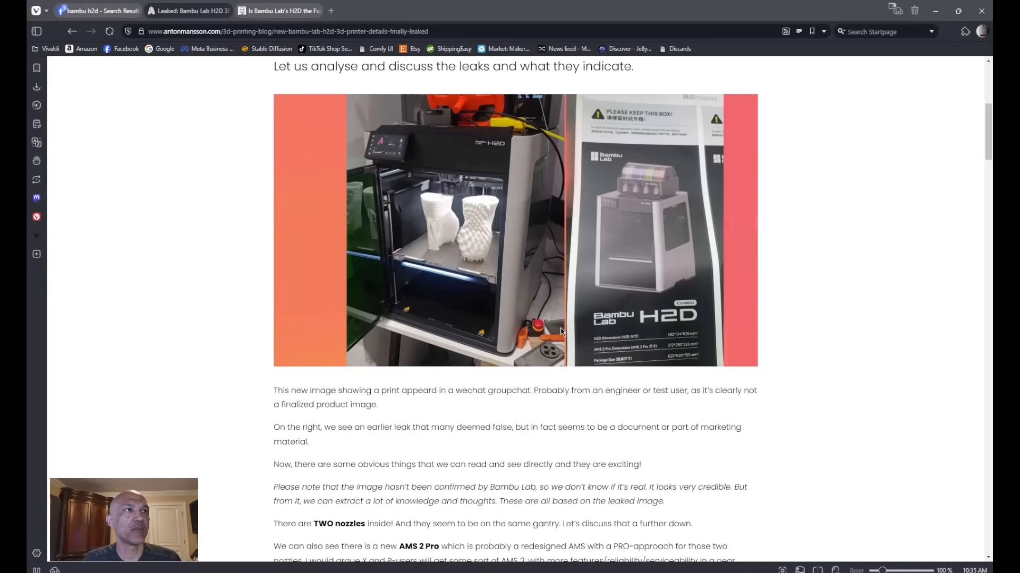
mouse_move(707, 347)
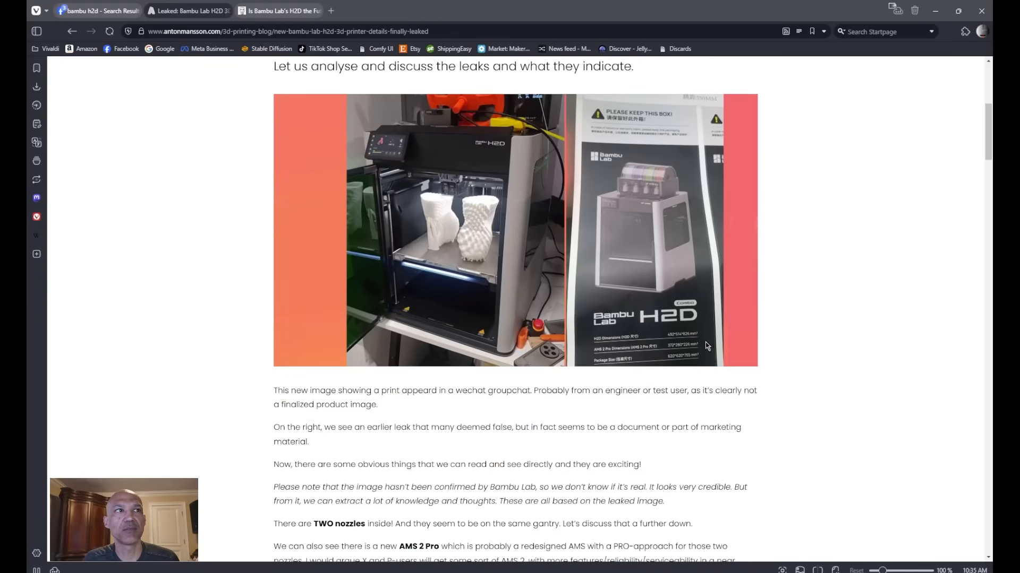
mouse_move(589, 357)
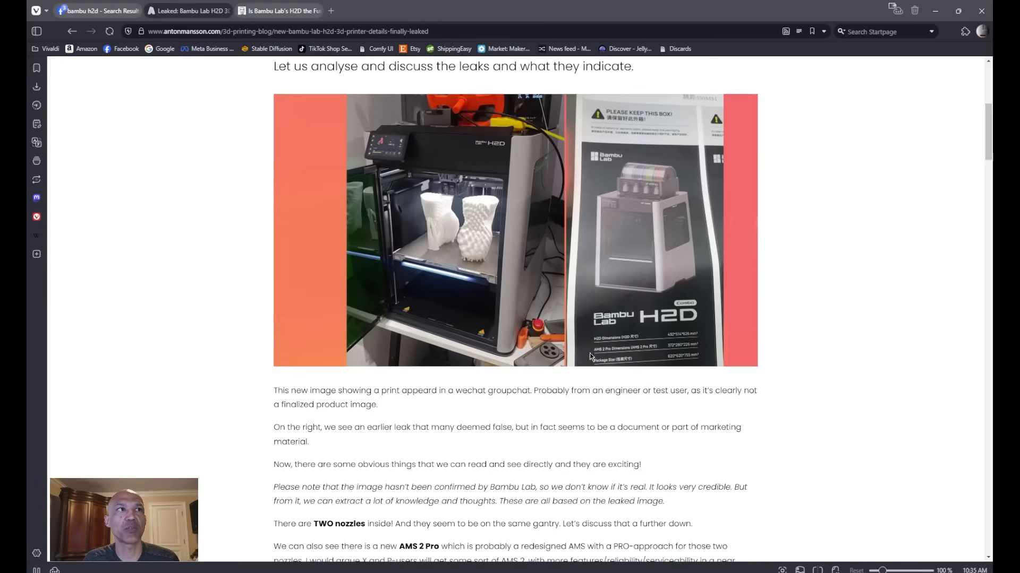
mouse_move(512, 269)
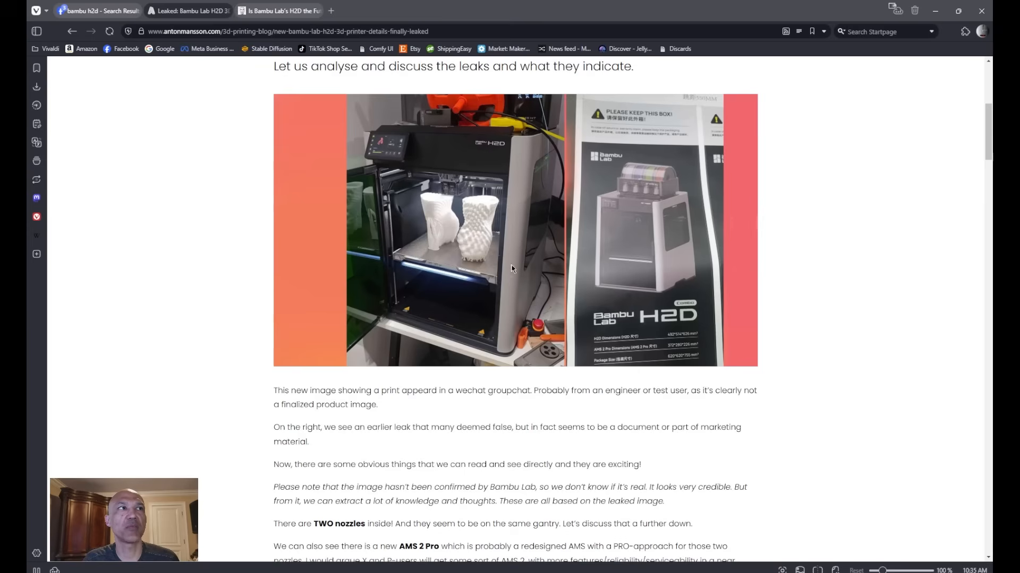
scroll(down, 3)
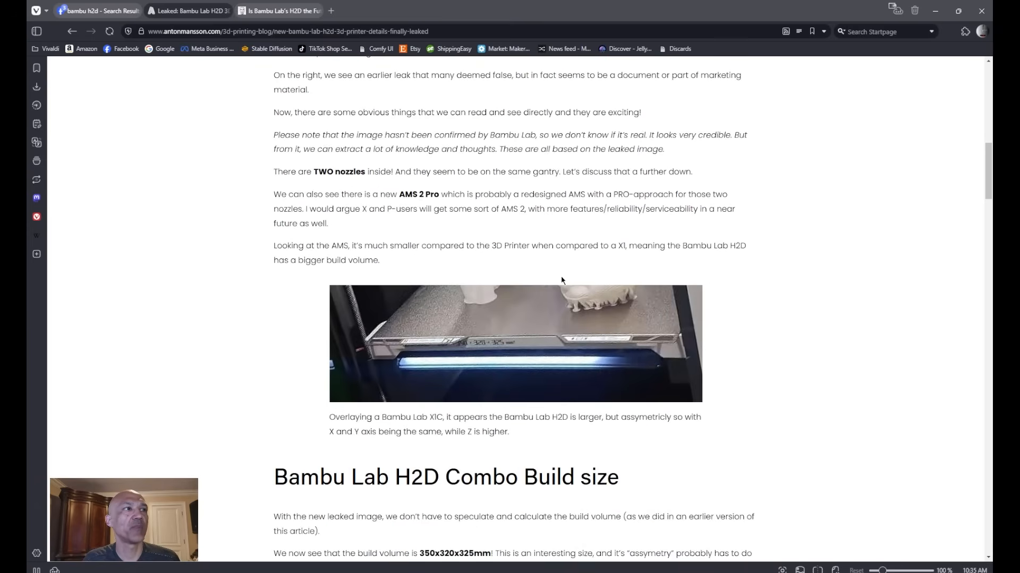
mouse_move(463, 356)
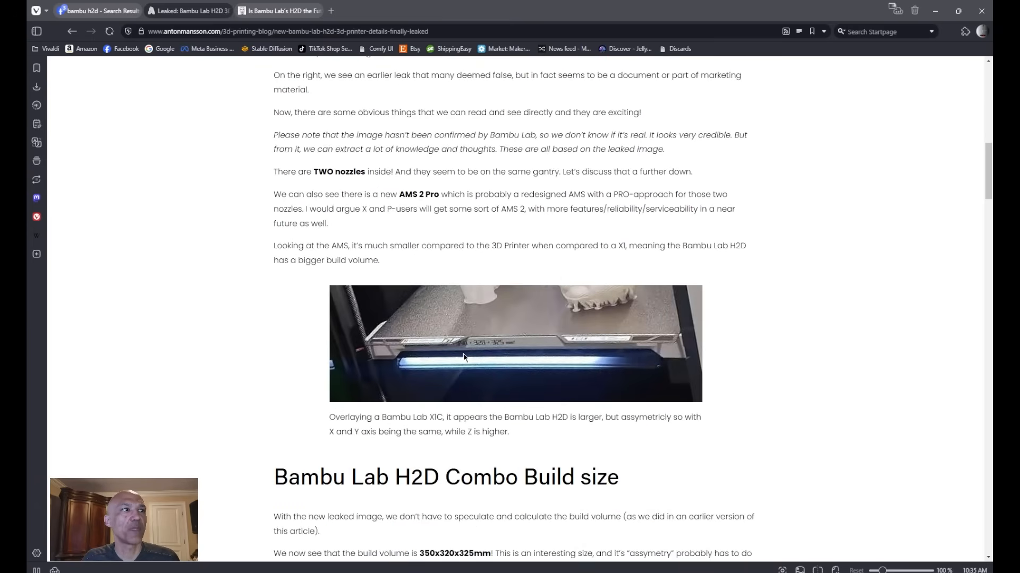
mouse_move(455, 353)
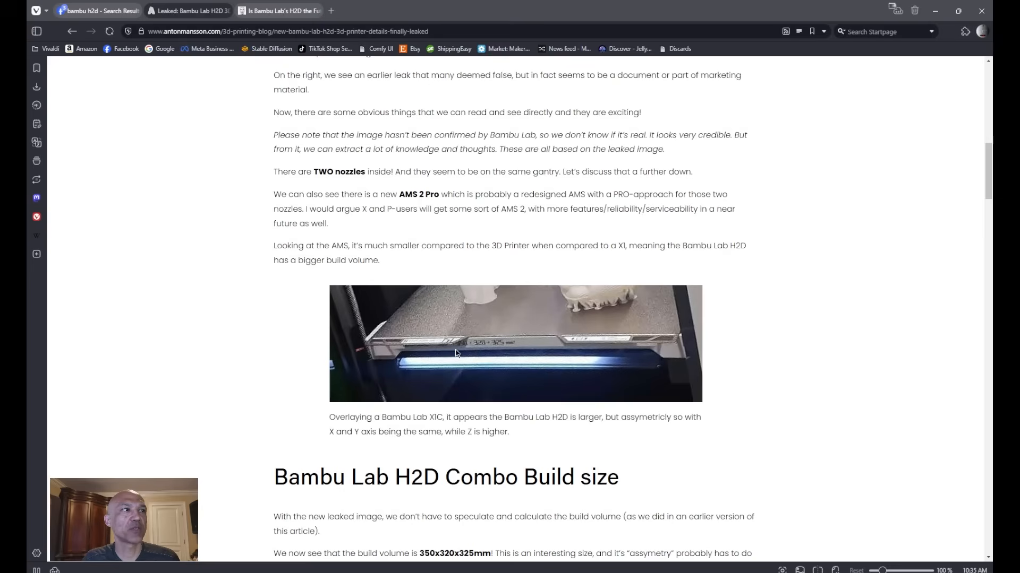
mouse_move(471, 352)
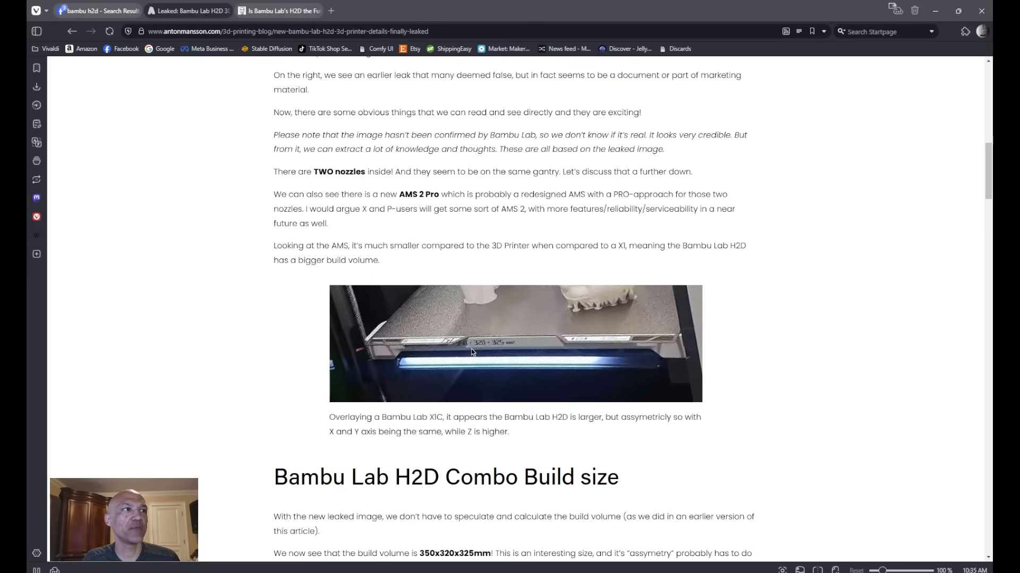
mouse_move(498, 354)
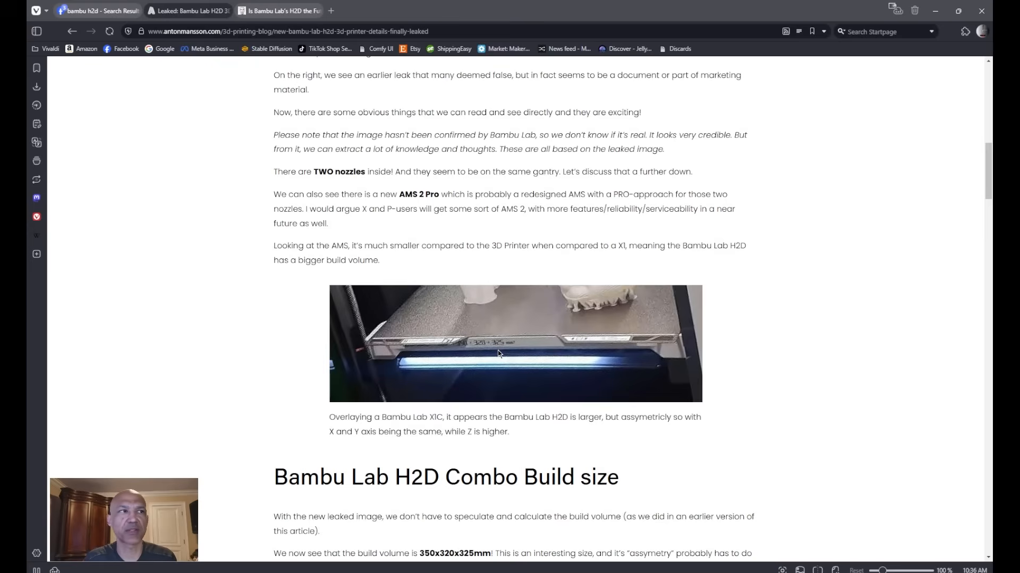
mouse_move(461, 353)
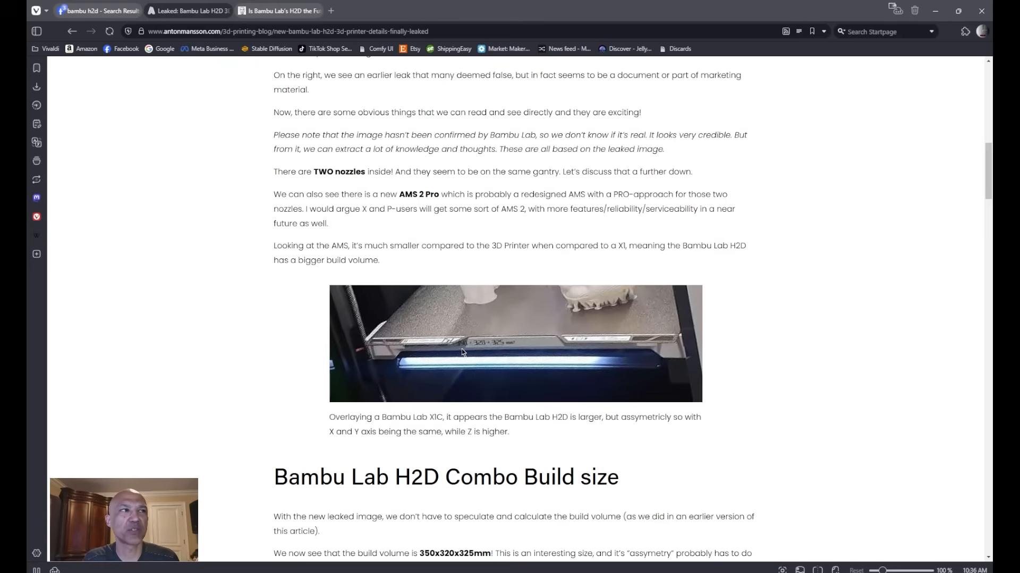
mouse_move(473, 353)
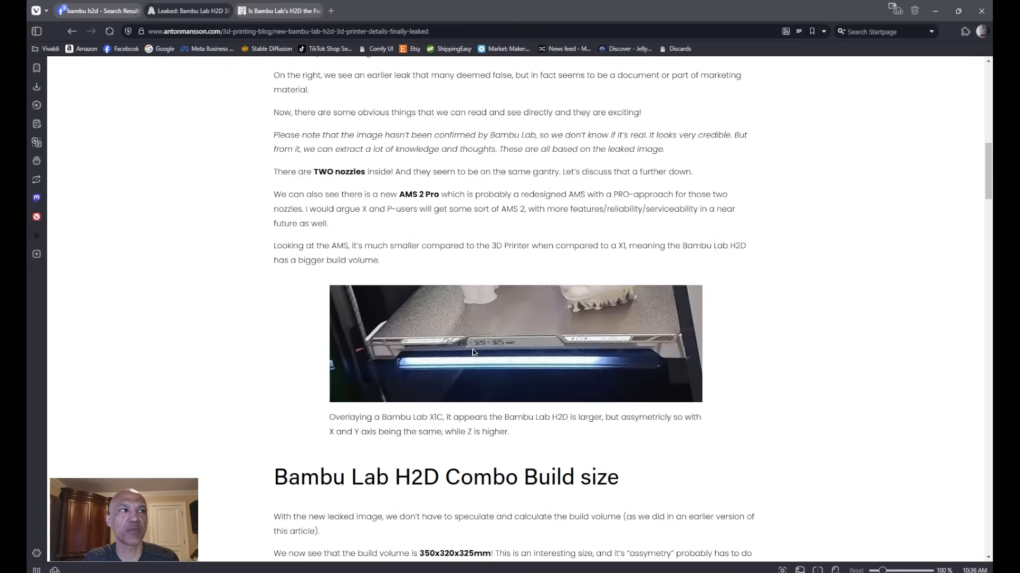
mouse_move(468, 353)
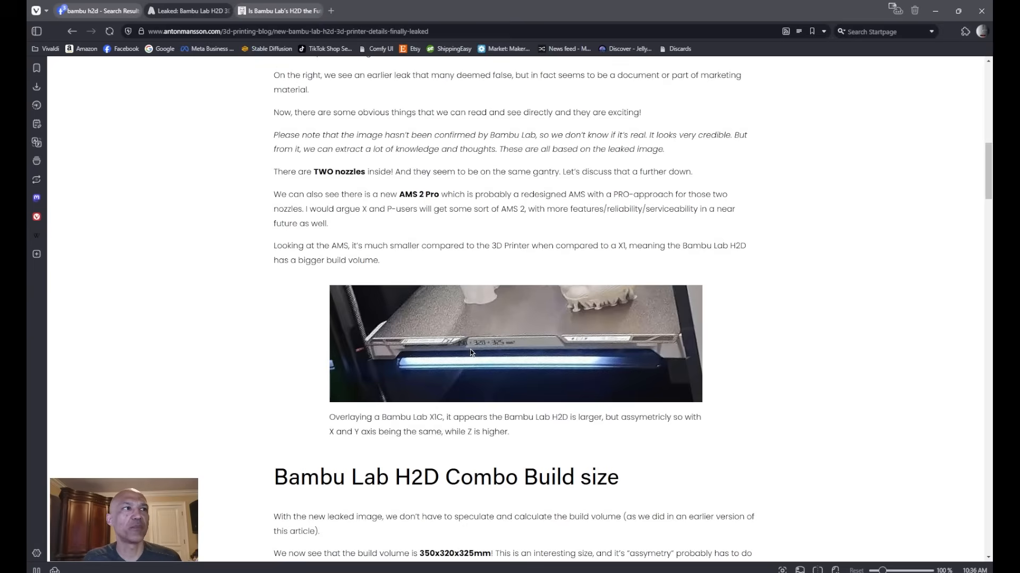
mouse_move(475, 352)
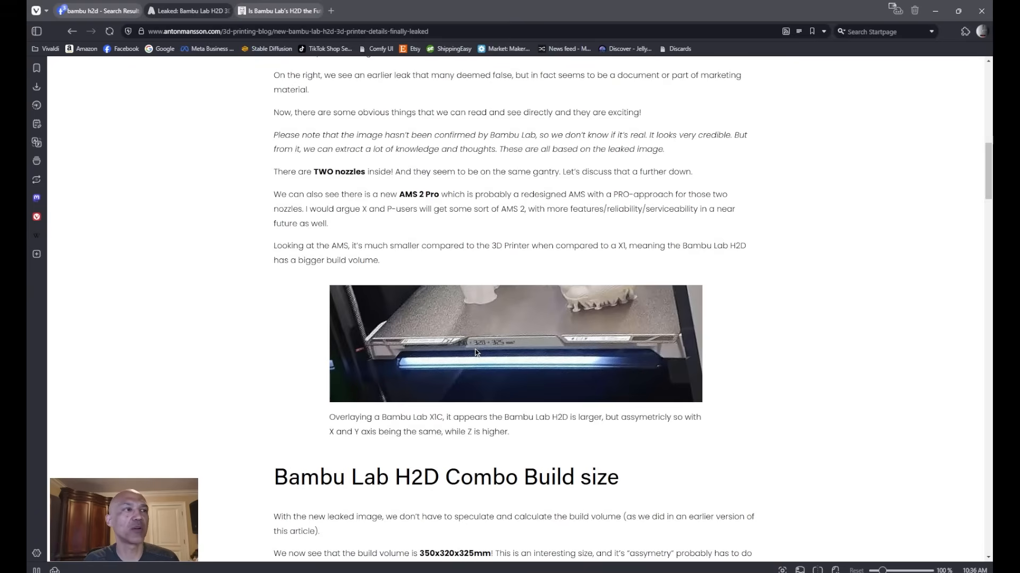
Scroll the article through the dual-nozzle and AMS-hub patent section, then back up slightly
scroll(down, 3)
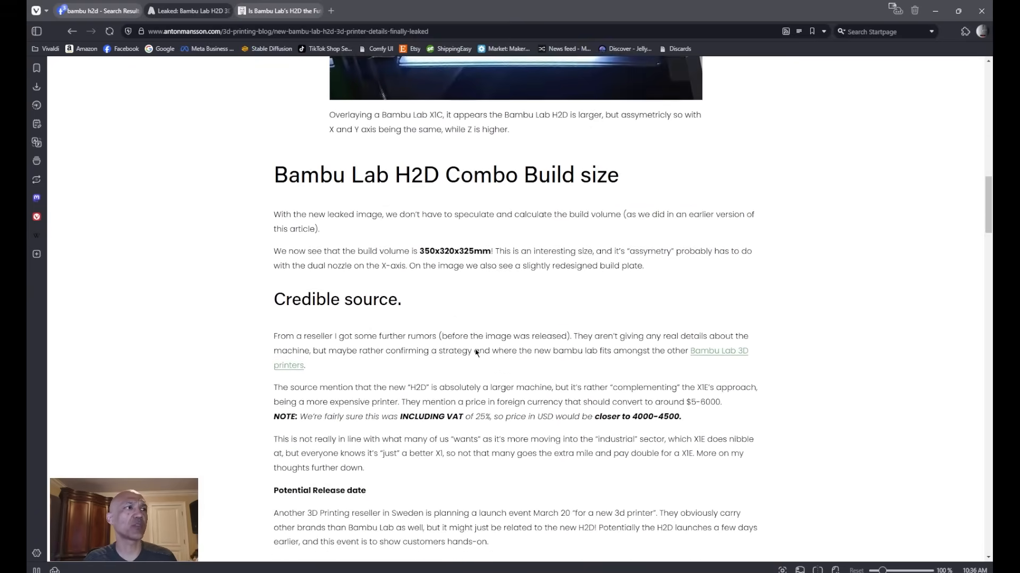
scroll(down, 3)
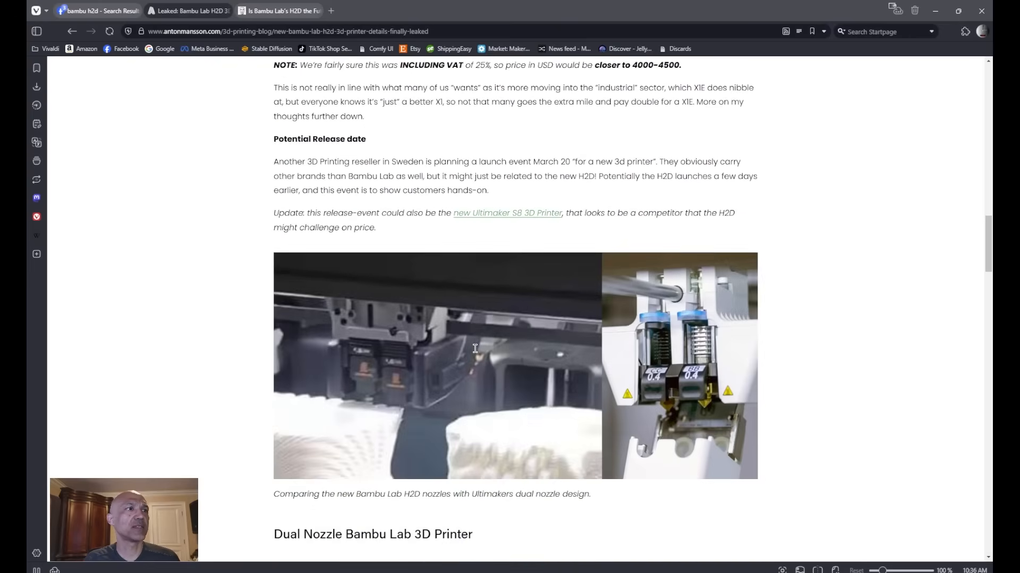
scroll(down, 3)
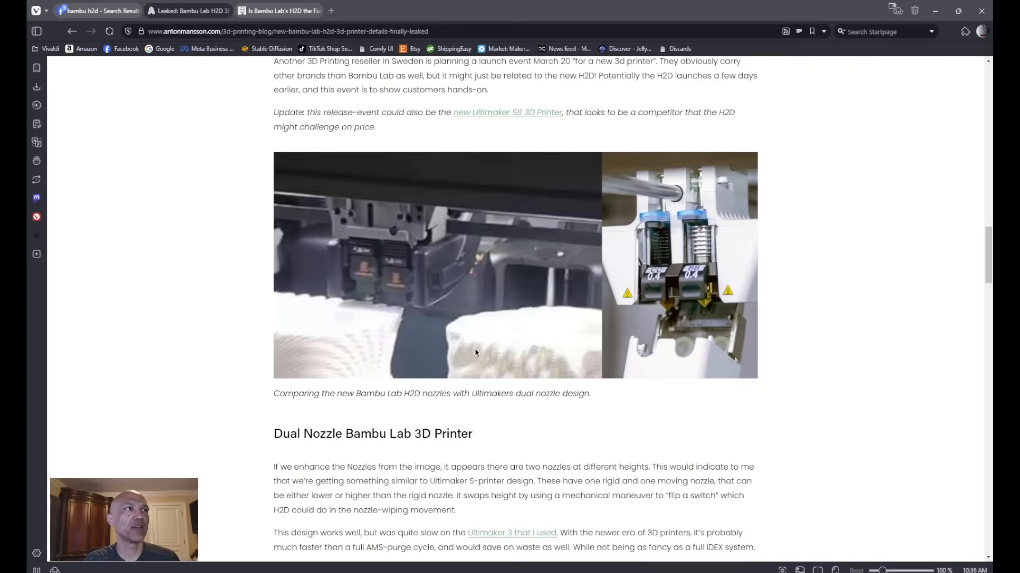
mouse_move(374, 298)
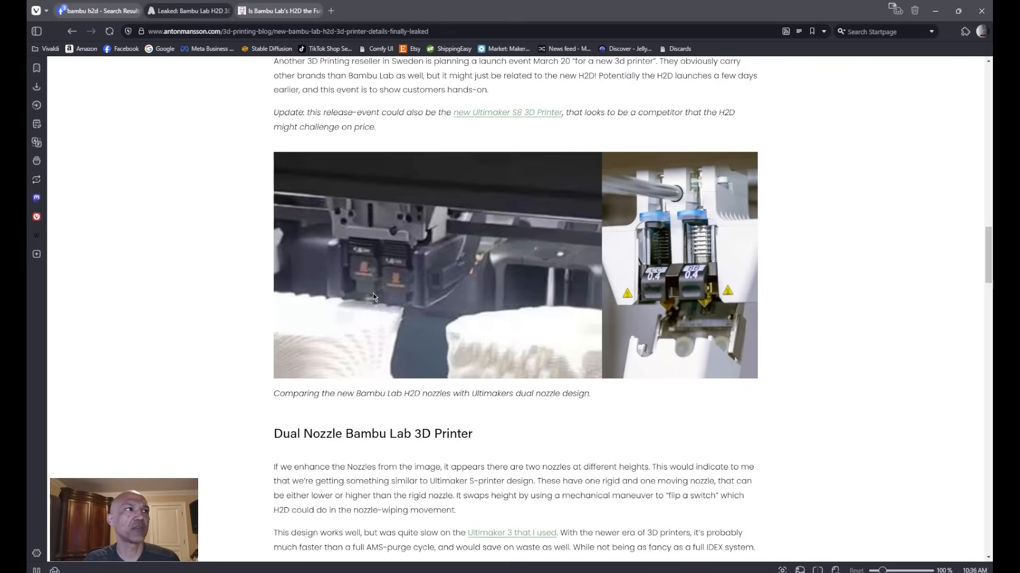
mouse_move(397, 299)
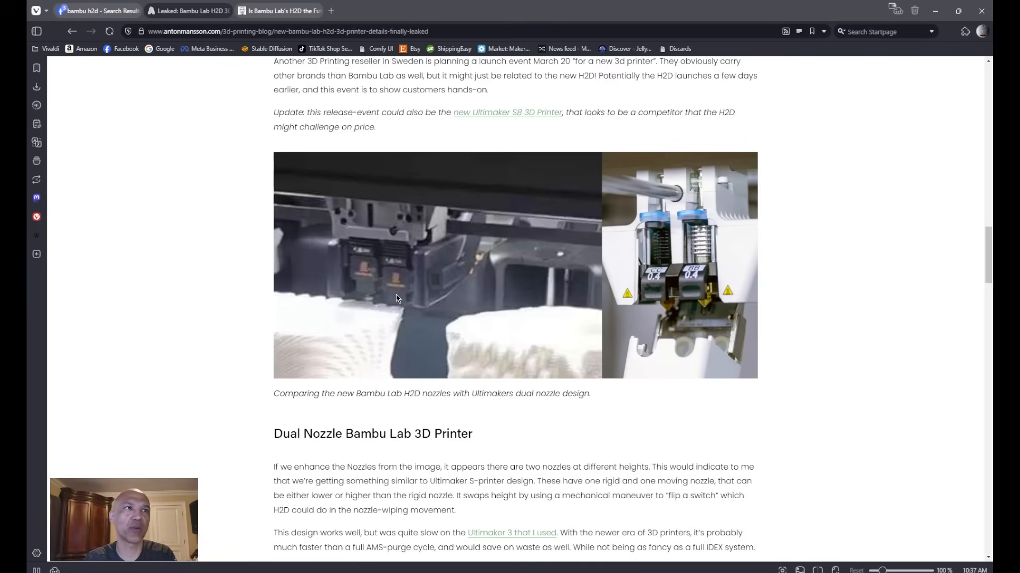
mouse_move(673, 286)
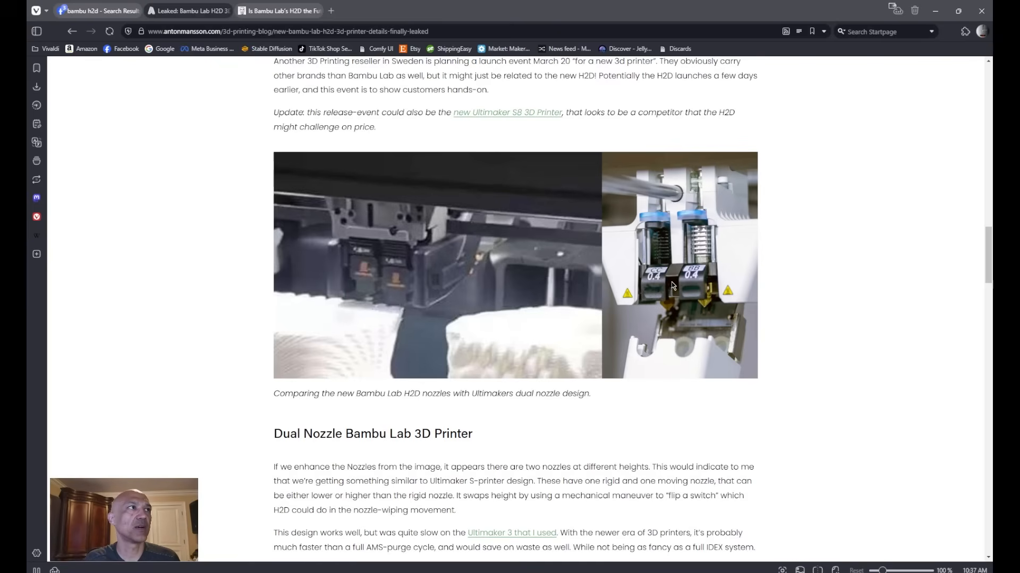
mouse_move(674, 290)
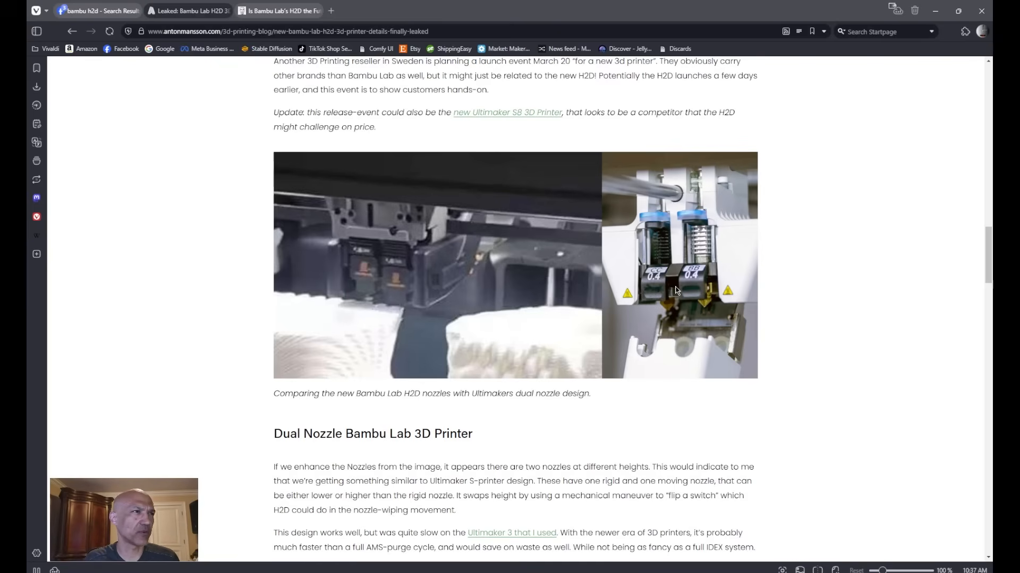
mouse_move(687, 273)
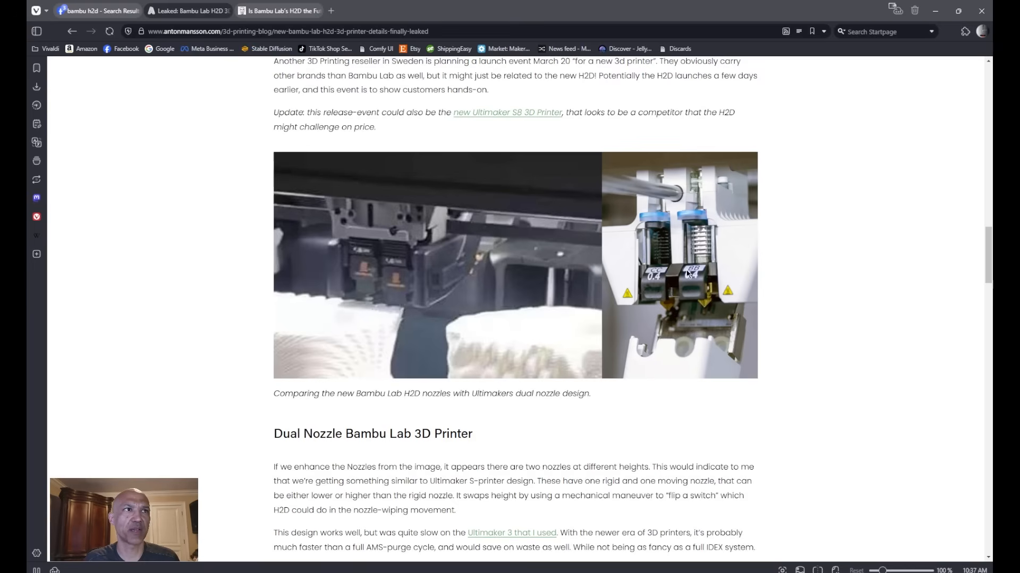
scroll(down, 3)
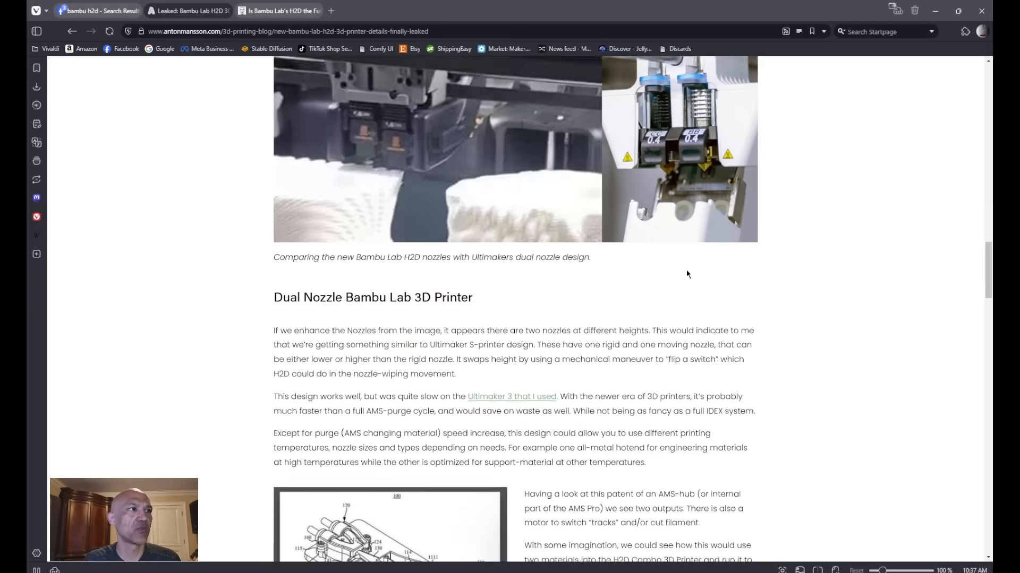
scroll(down, 3)
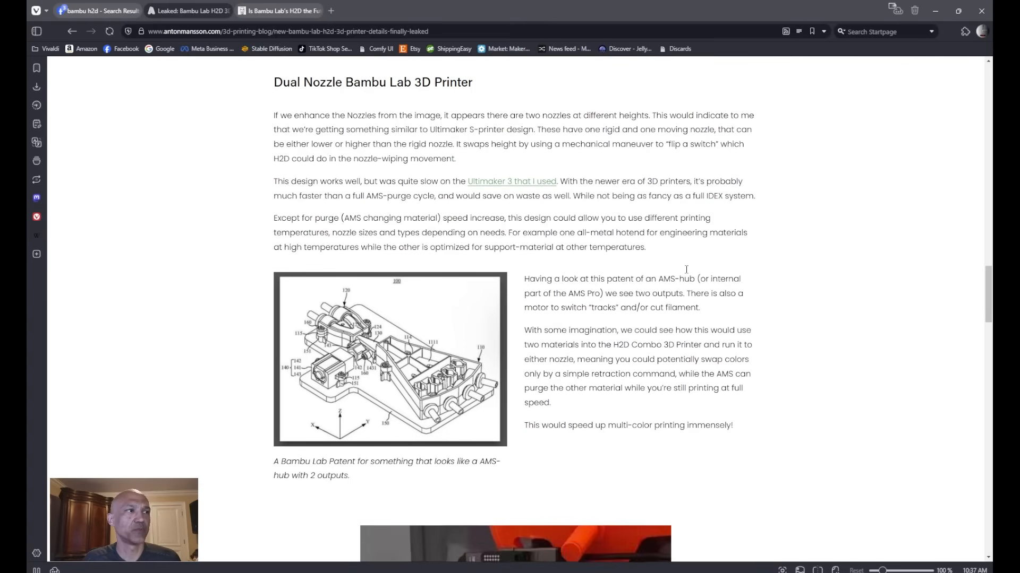
scroll(down, 3)
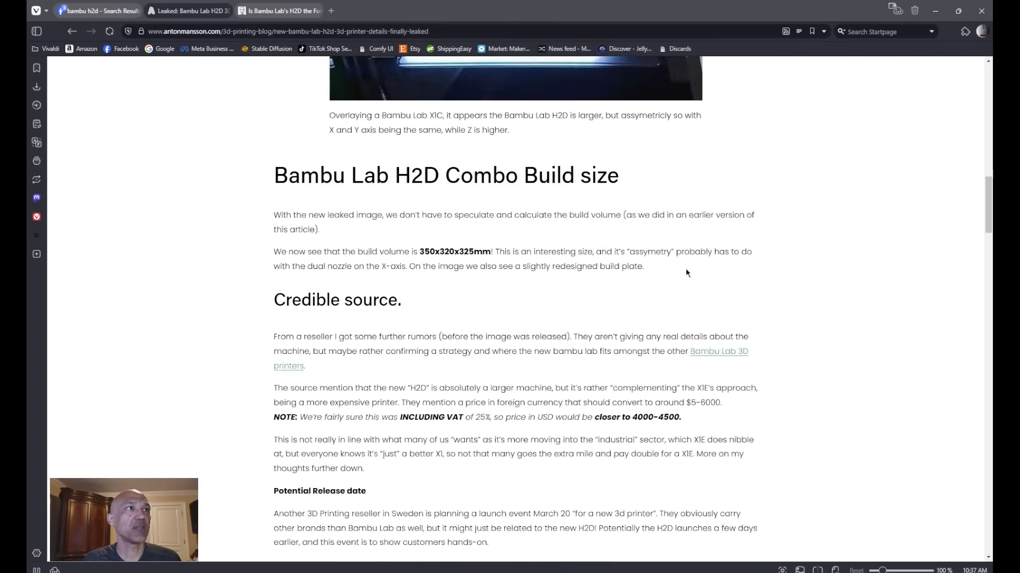
scroll(up, 3)
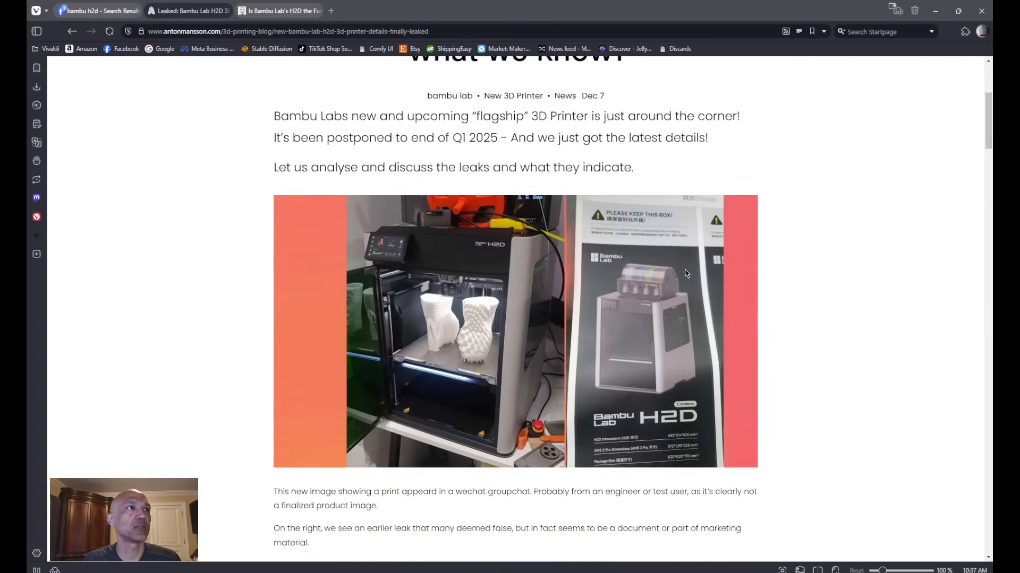
scroll(up, 3)
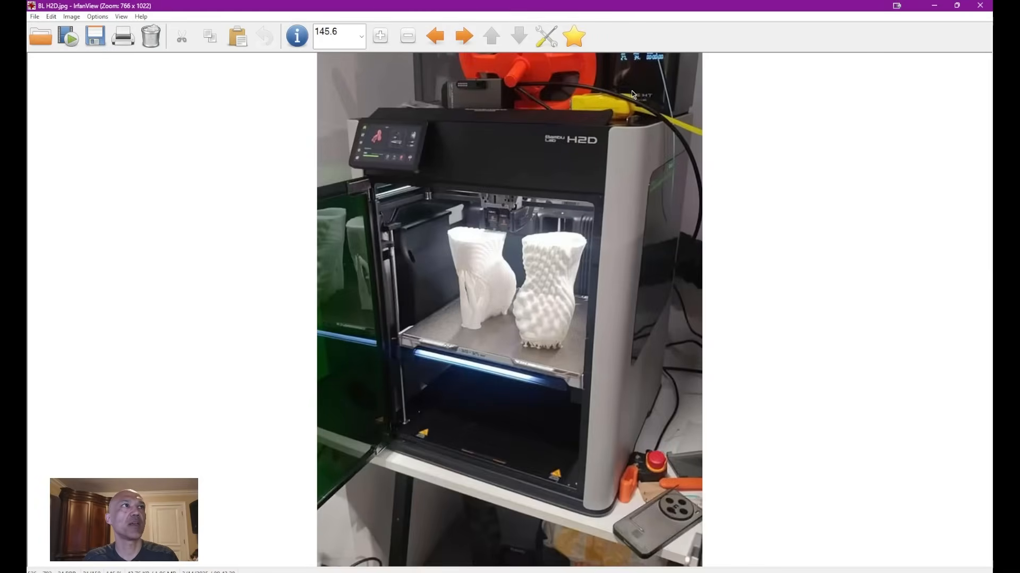
Zoom the BL H2D.jpg photo in twice to about 234%
click(380, 35)
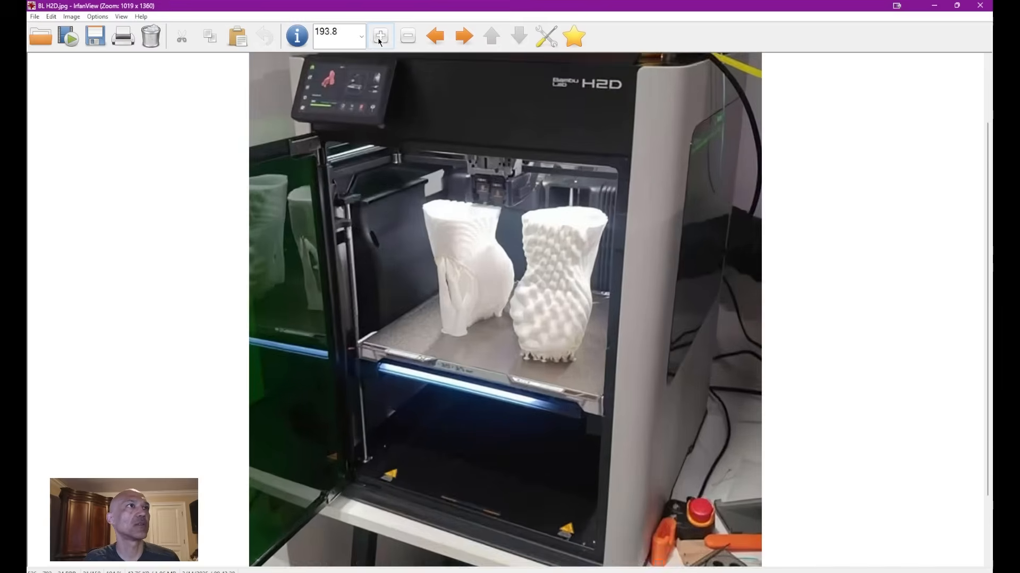
click(380, 36)
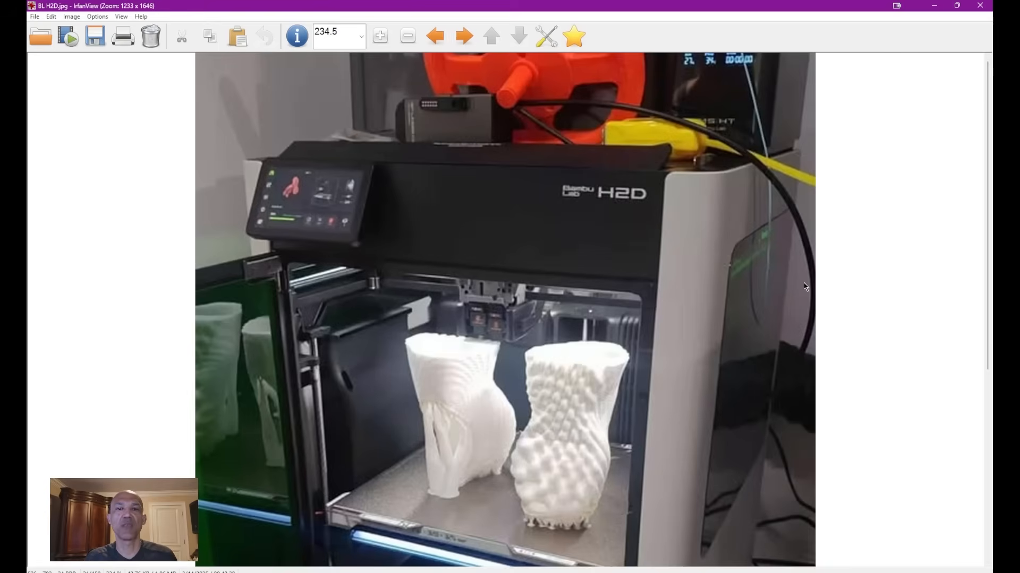
mouse_move(529, 364)
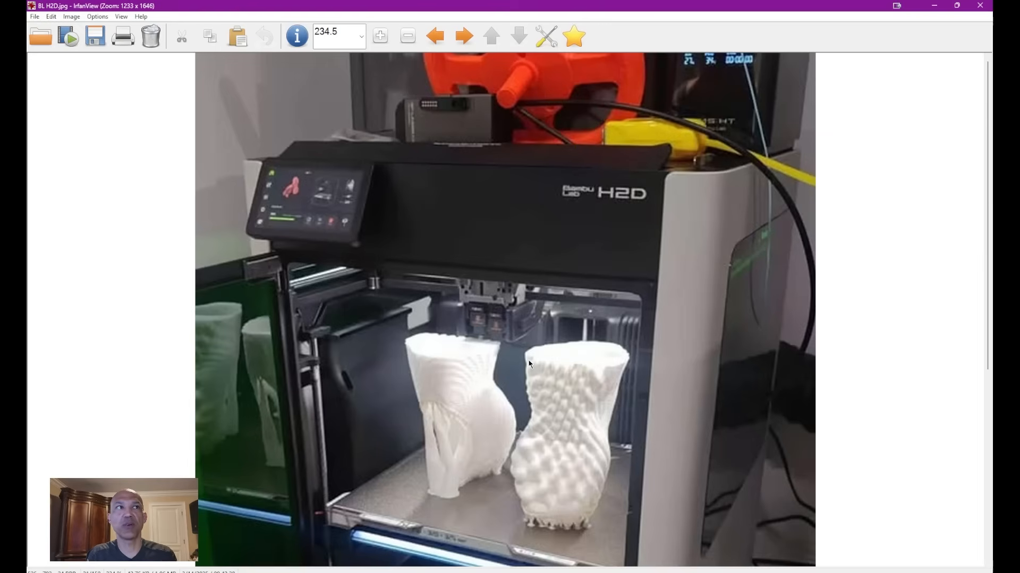
mouse_move(696, 127)
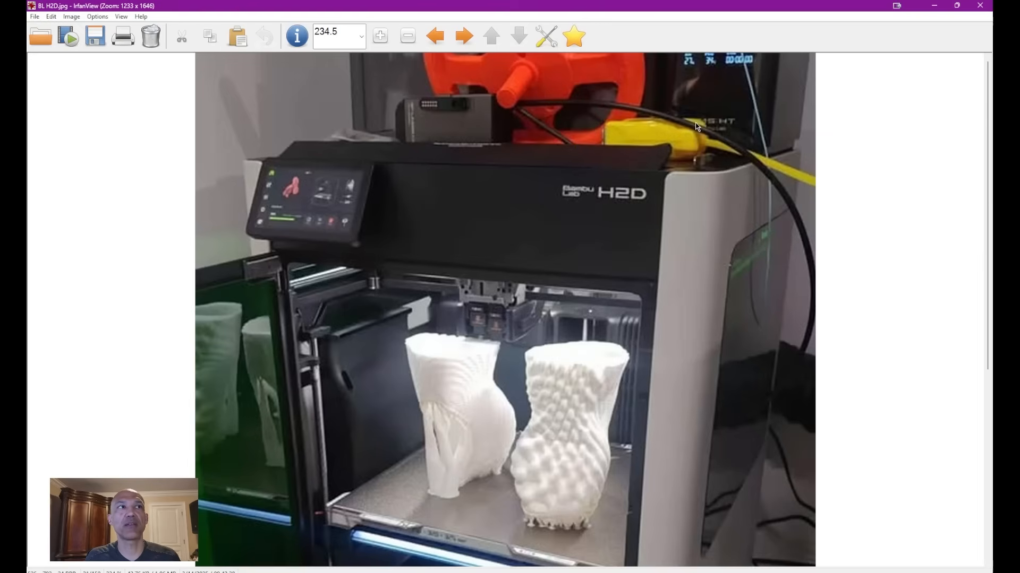
mouse_move(684, 142)
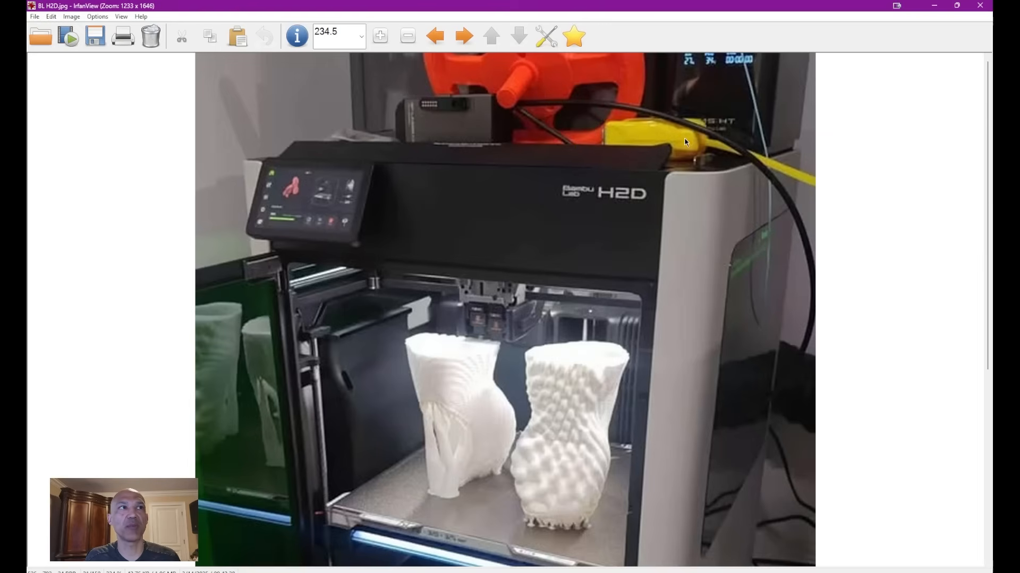
mouse_move(683, 140)
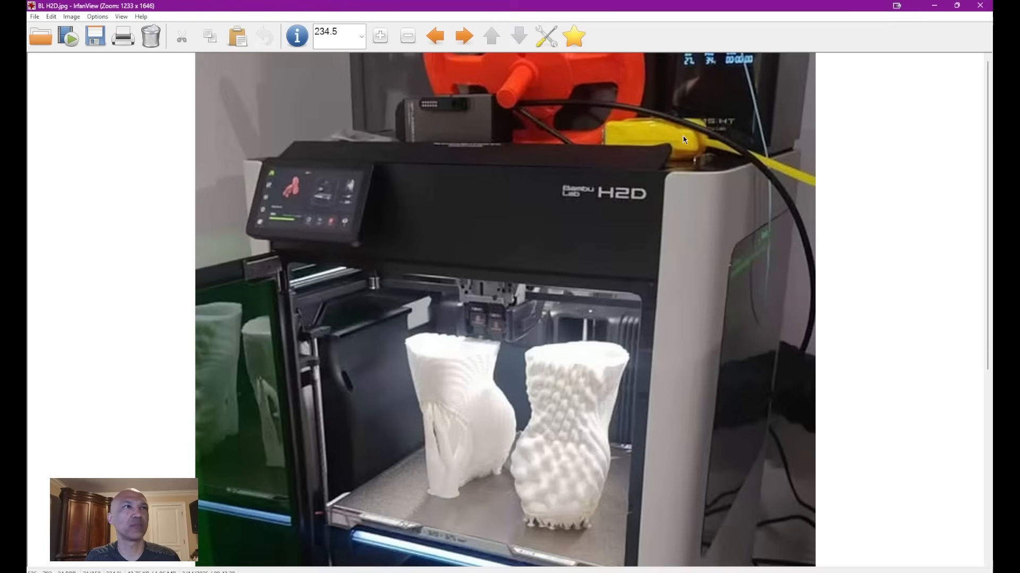
mouse_move(691, 141)
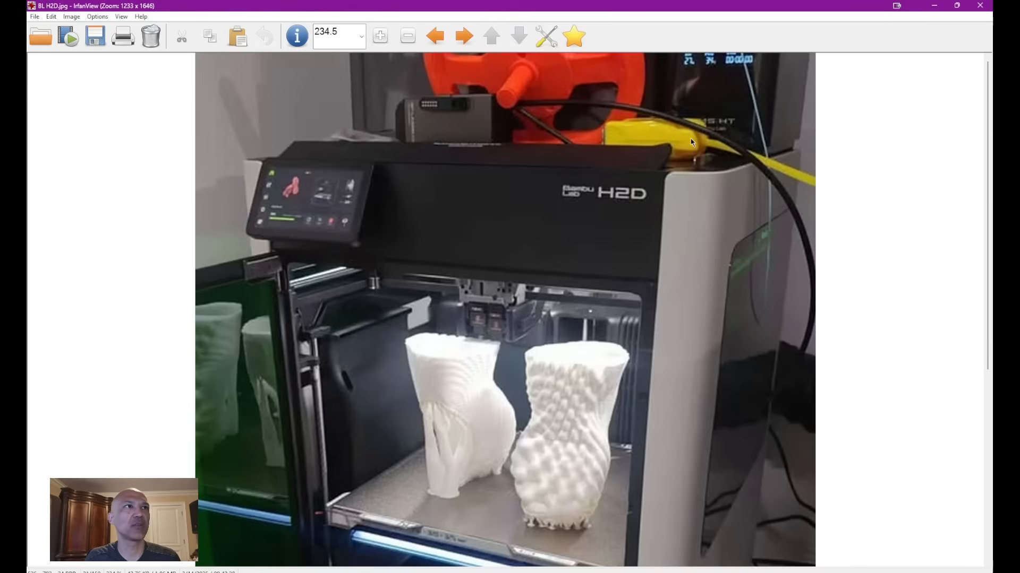
mouse_move(694, 127)
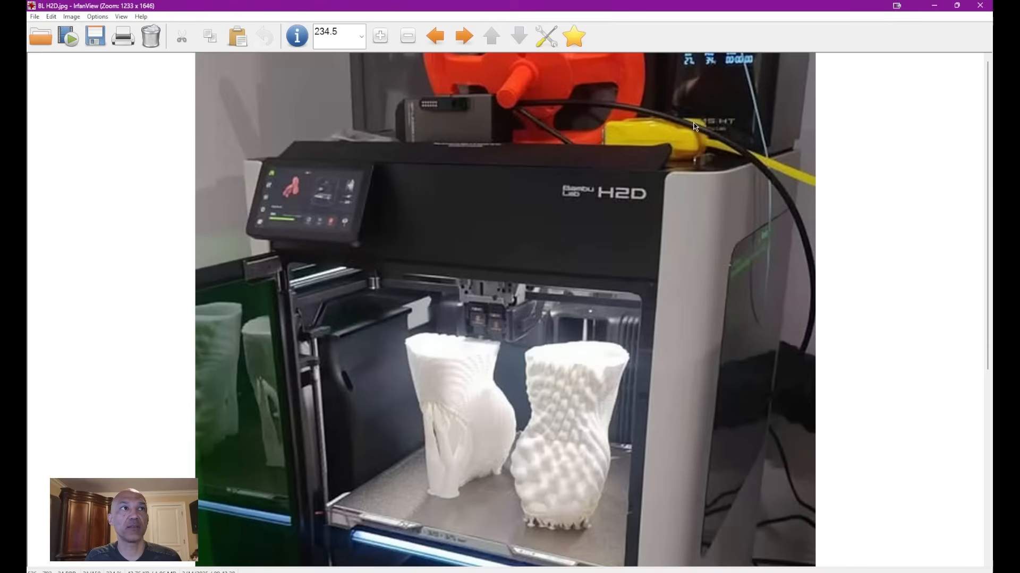
mouse_move(738, 125)
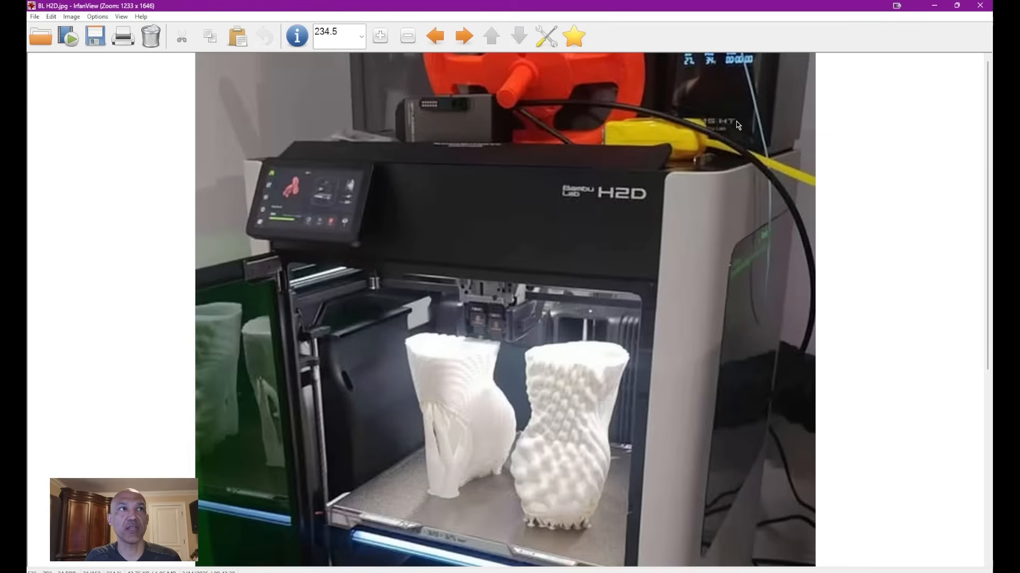
mouse_move(729, 119)
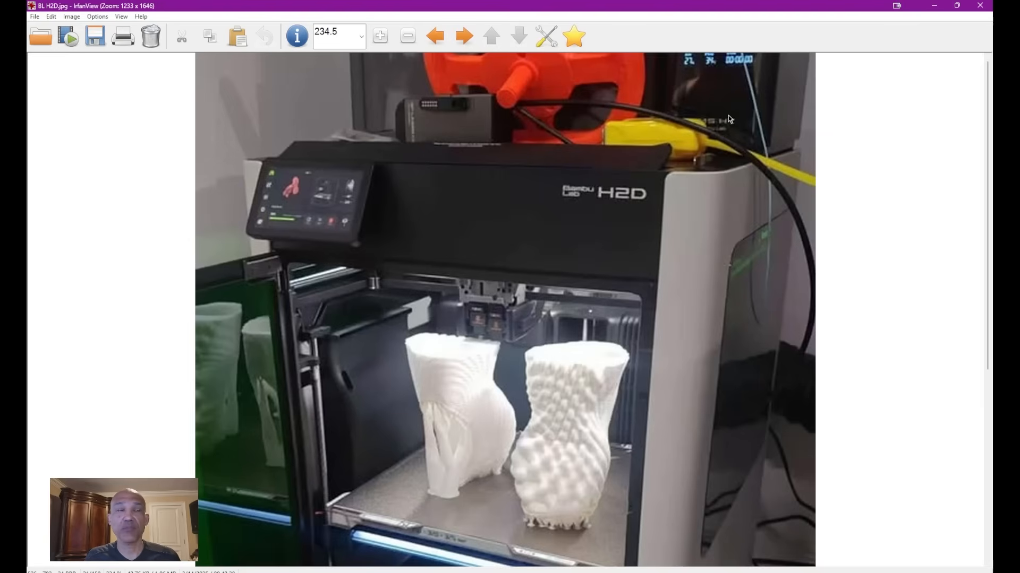
mouse_move(681, 59)
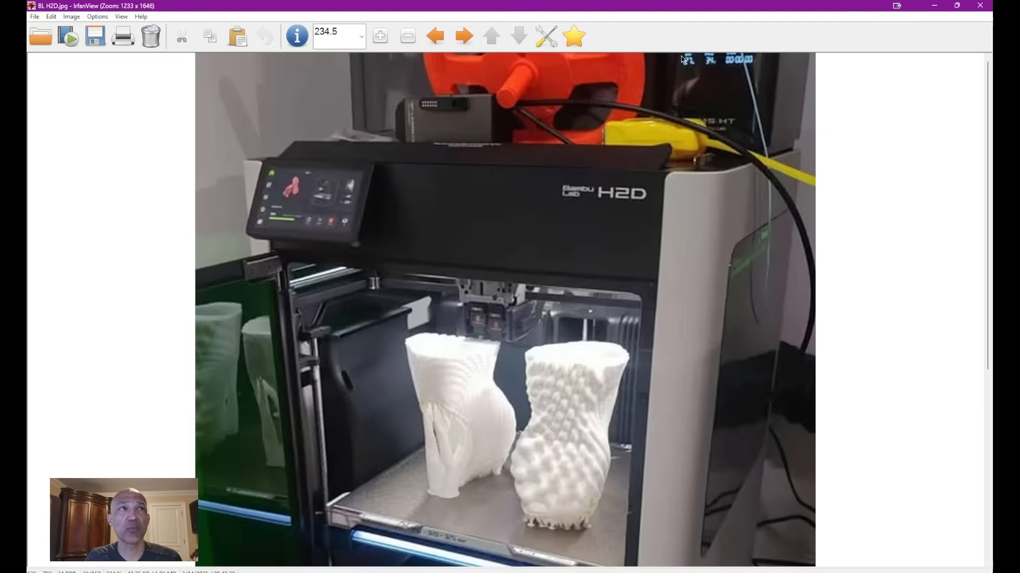
mouse_move(691, 55)
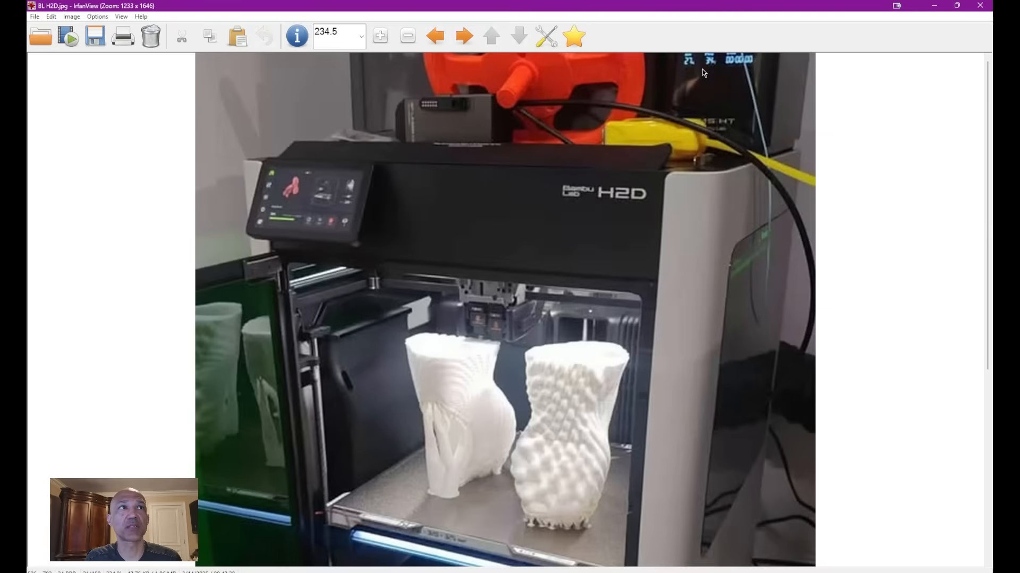
mouse_move(692, 72)
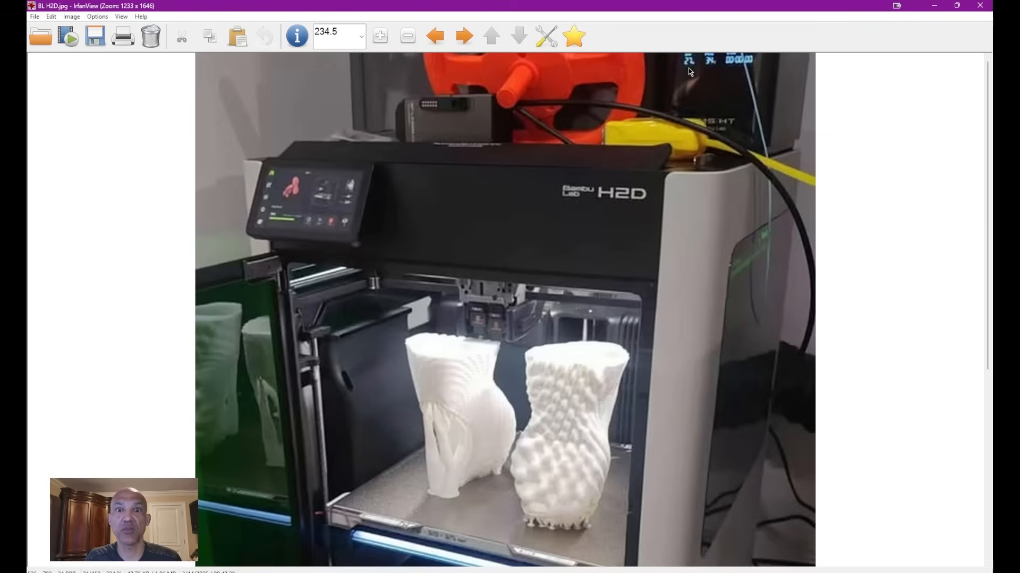
mouse_move(709, 72)
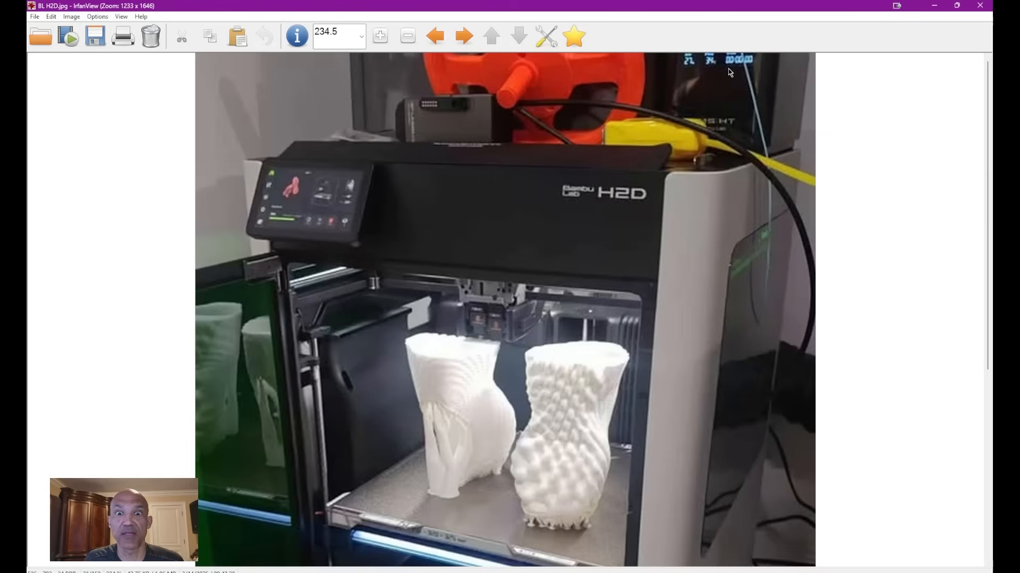
mouse_move(731, 10)
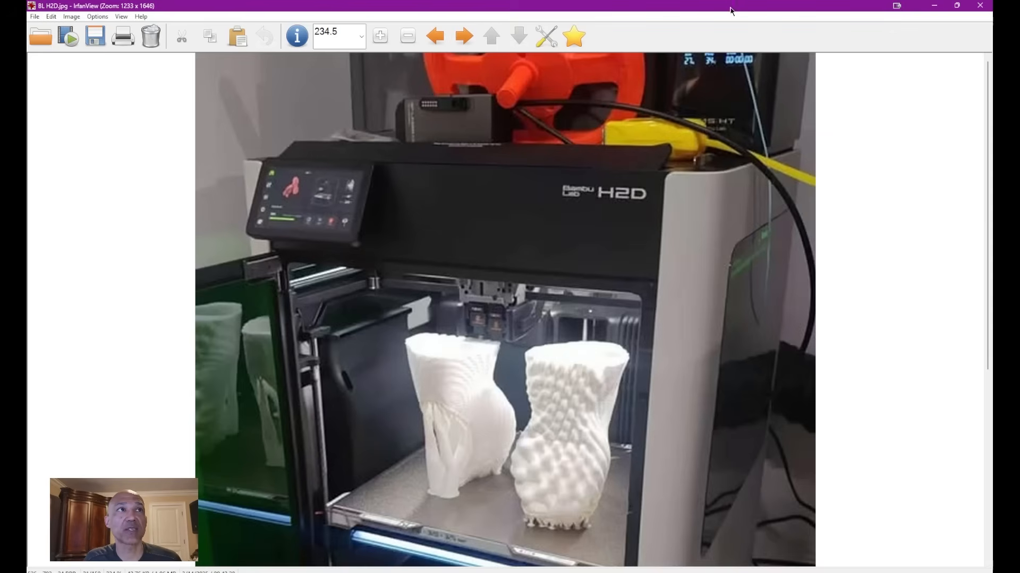
mouse_move(728, 111)
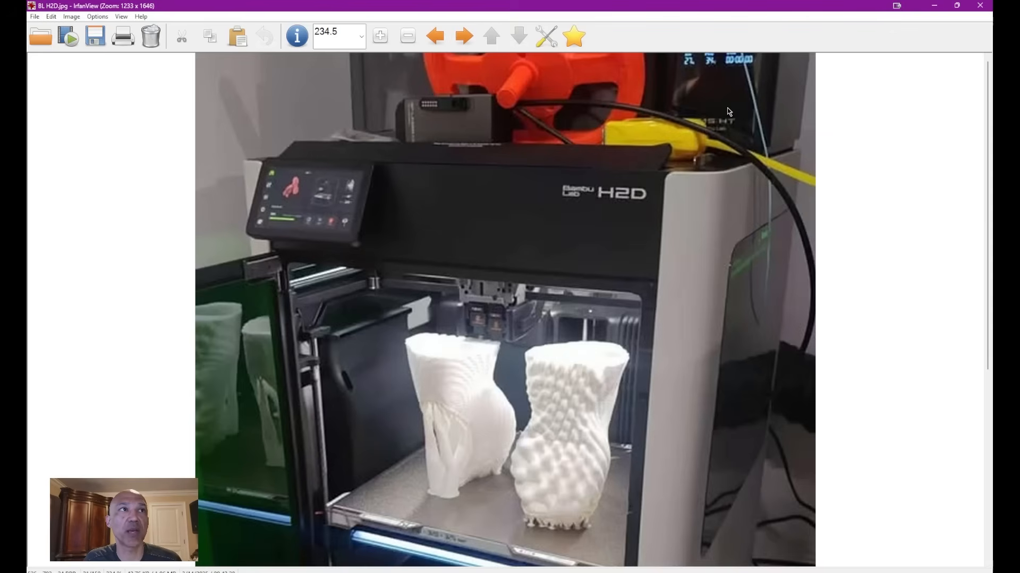
mouse_move(688, 122)
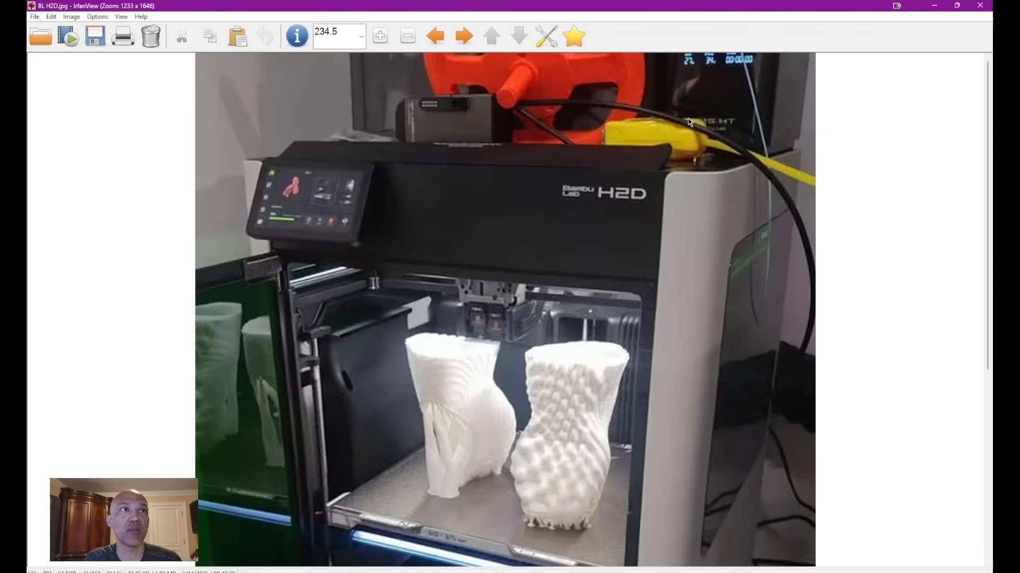
mouse_move(725, 165)
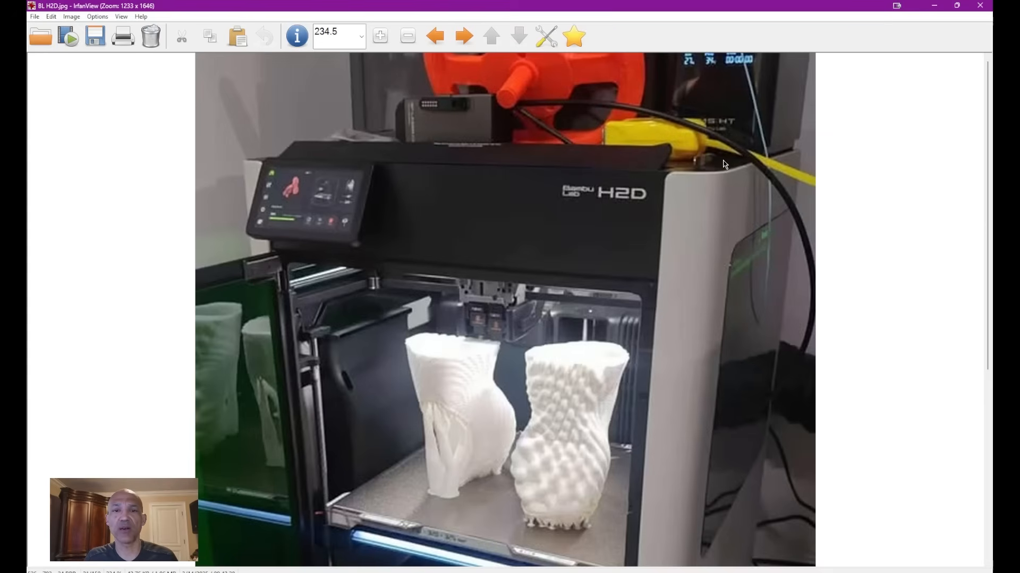
mouse_move(631, 253)
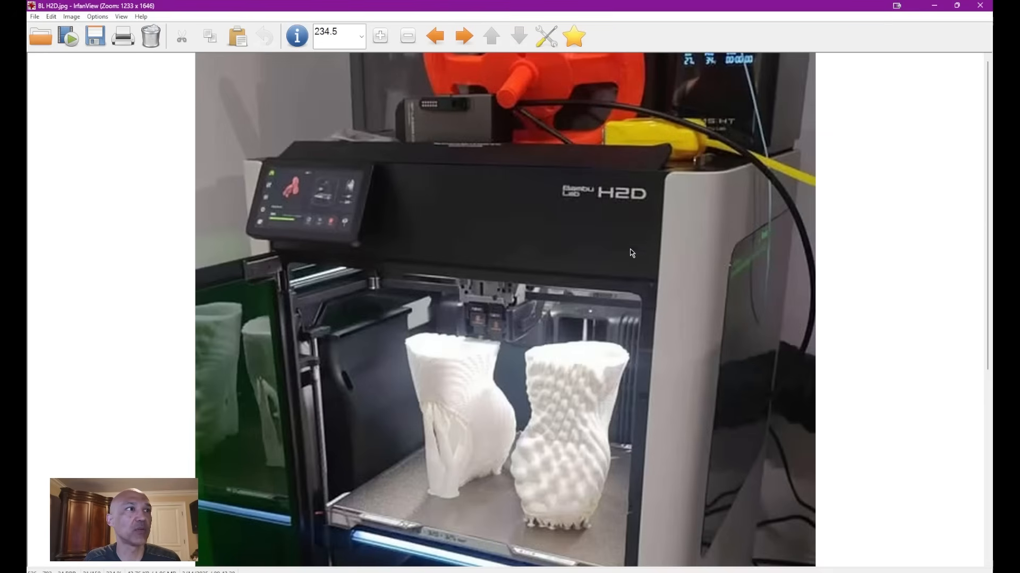
Pan the magnified H2D photo toward the build plate and the orange spool above the printer
scroll(down, 3)
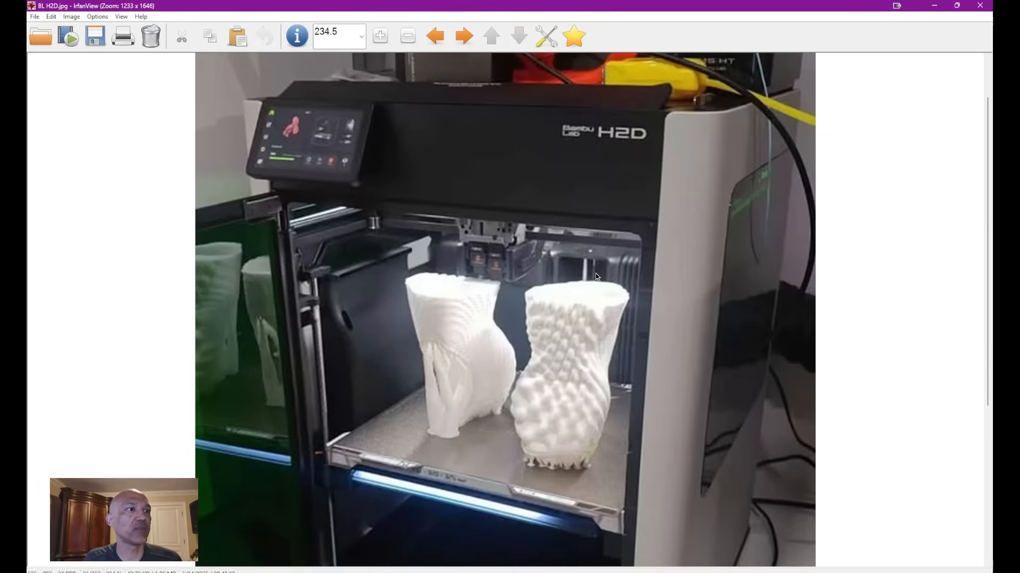
scroll(down, 3)
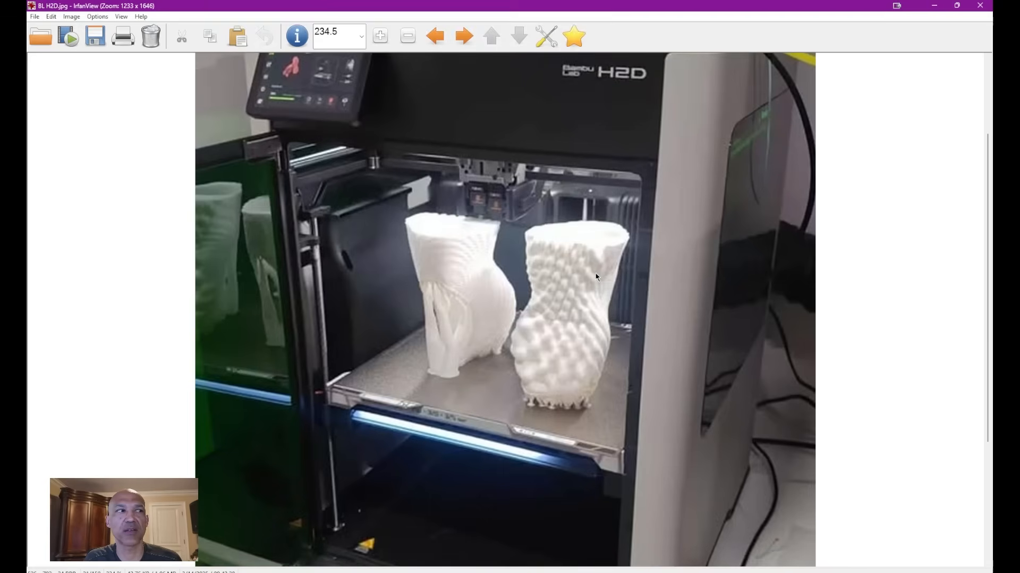
scroll(down, 3)
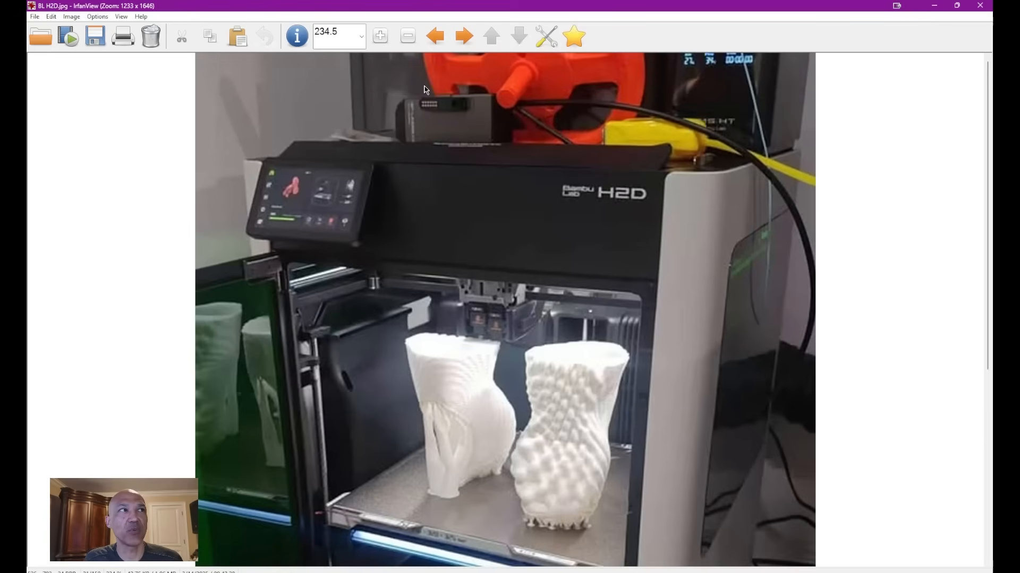
mouse_move(466, 76)
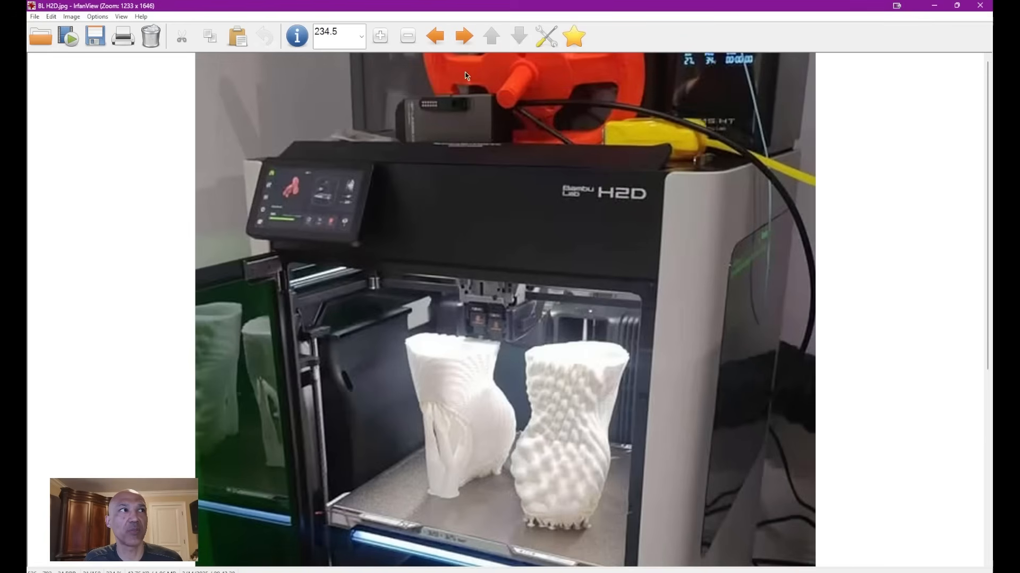
mouse_move(391, 160)
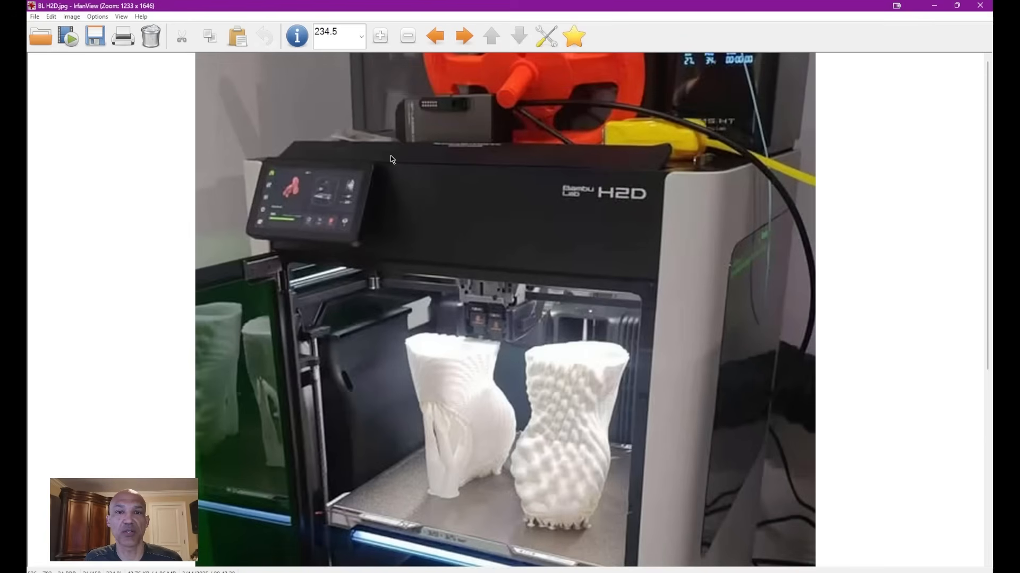
mouse_move(443, 122)
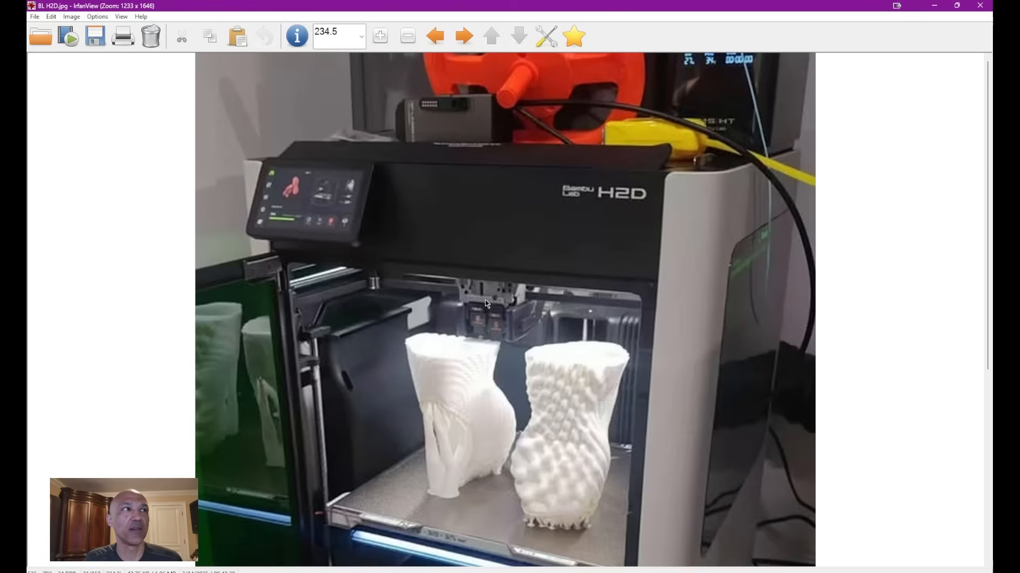
mouse_move(429, 116)
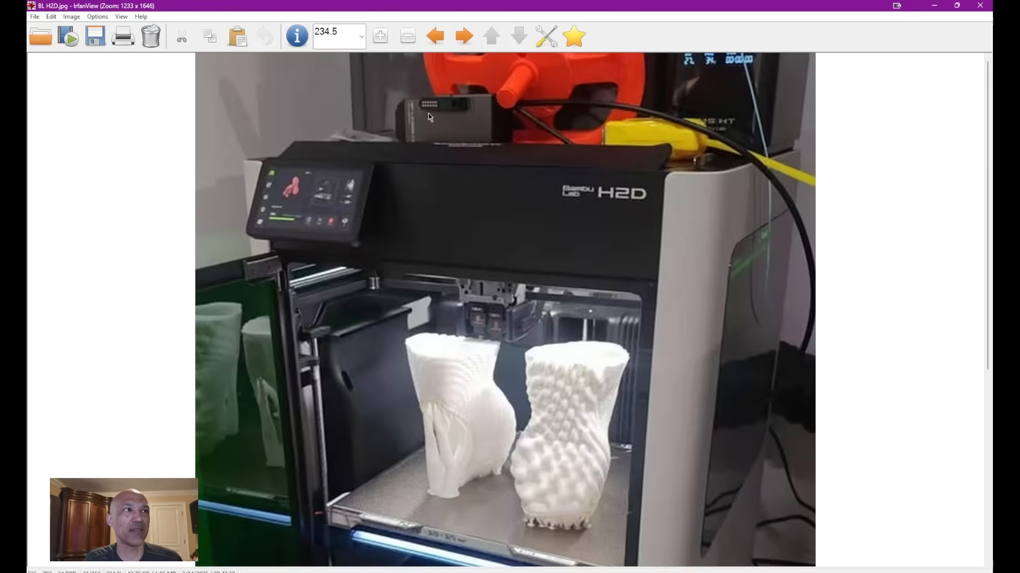
mouse_move(465, 233)
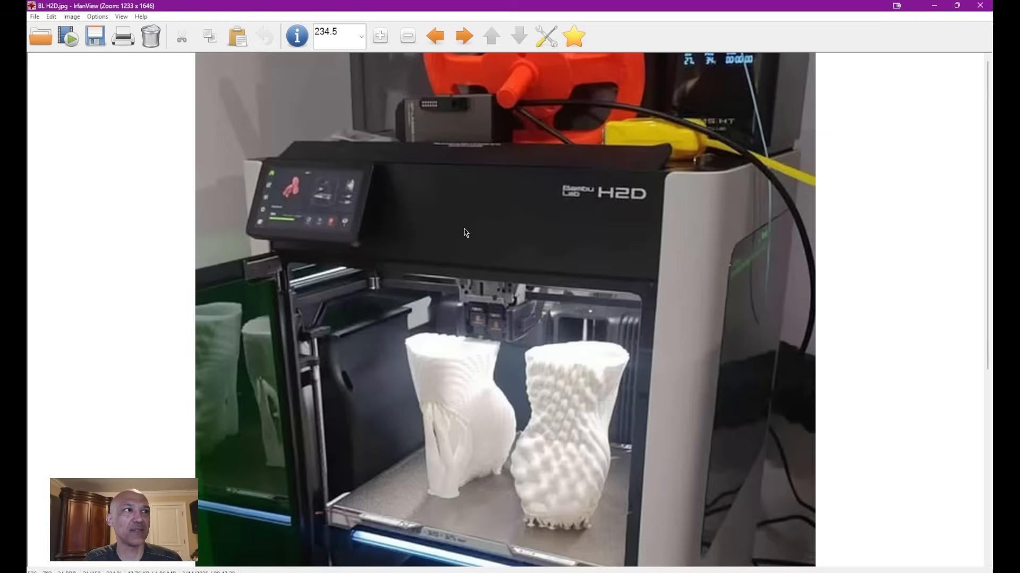
mouse_move(483, 300)
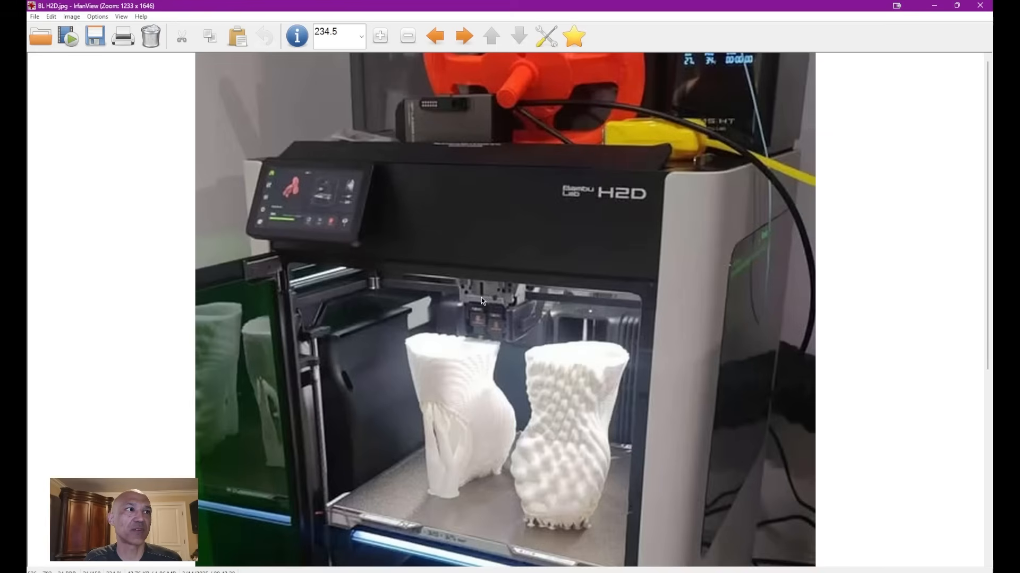
mouse_move(502, 319)
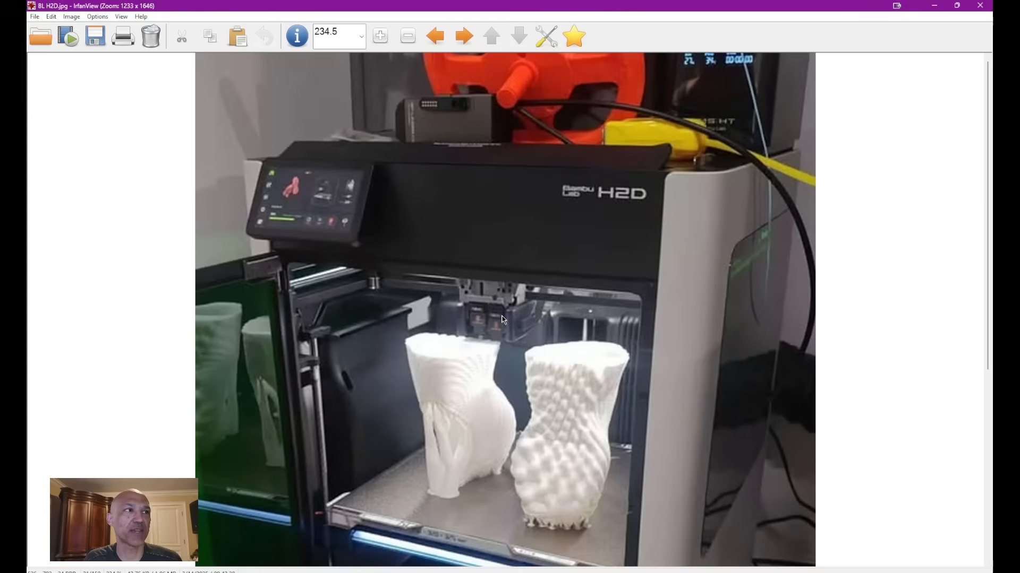
mouse_move(501, 332)
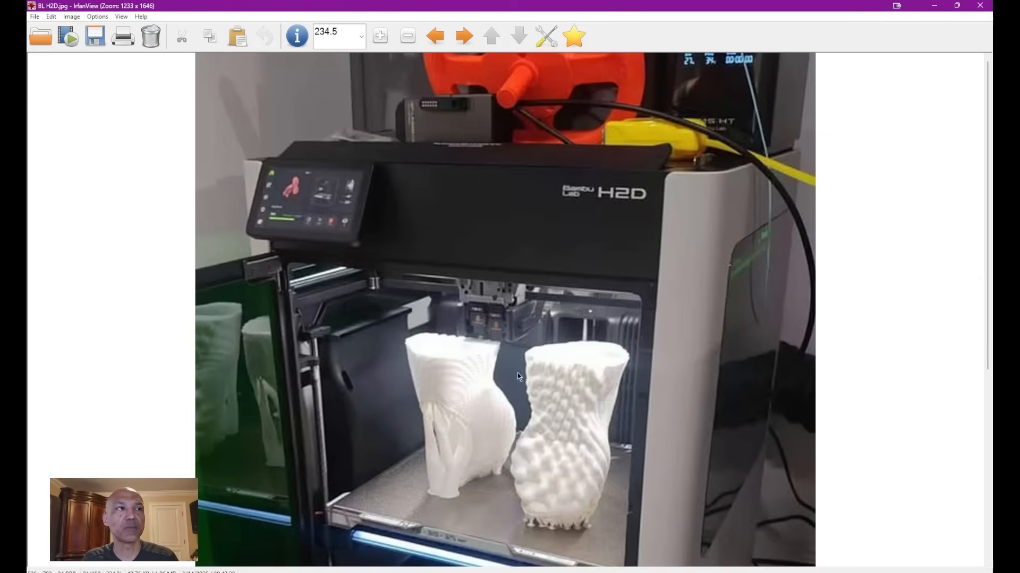
mouse_move(474, 104)
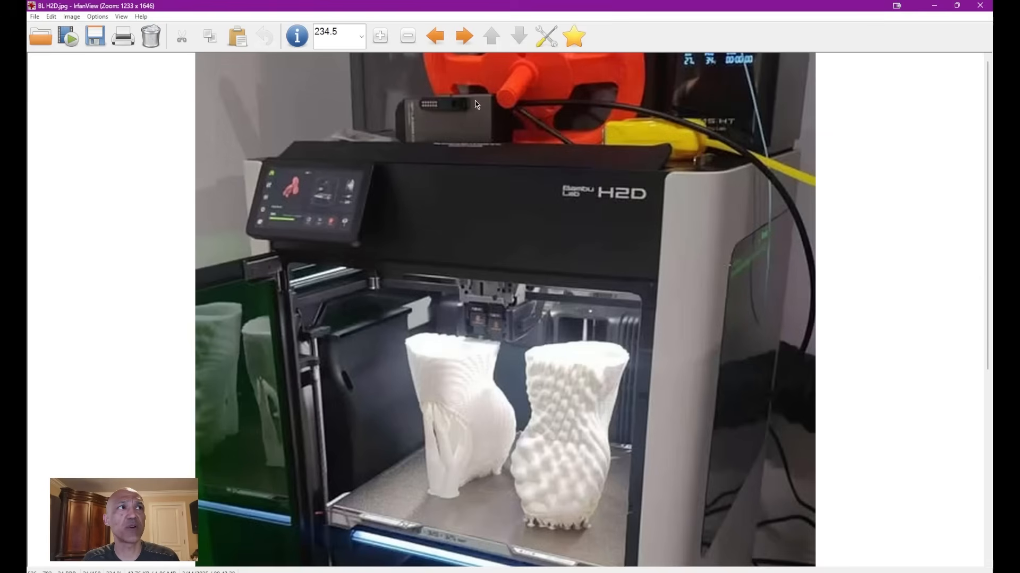
mouse_move(643, 117)
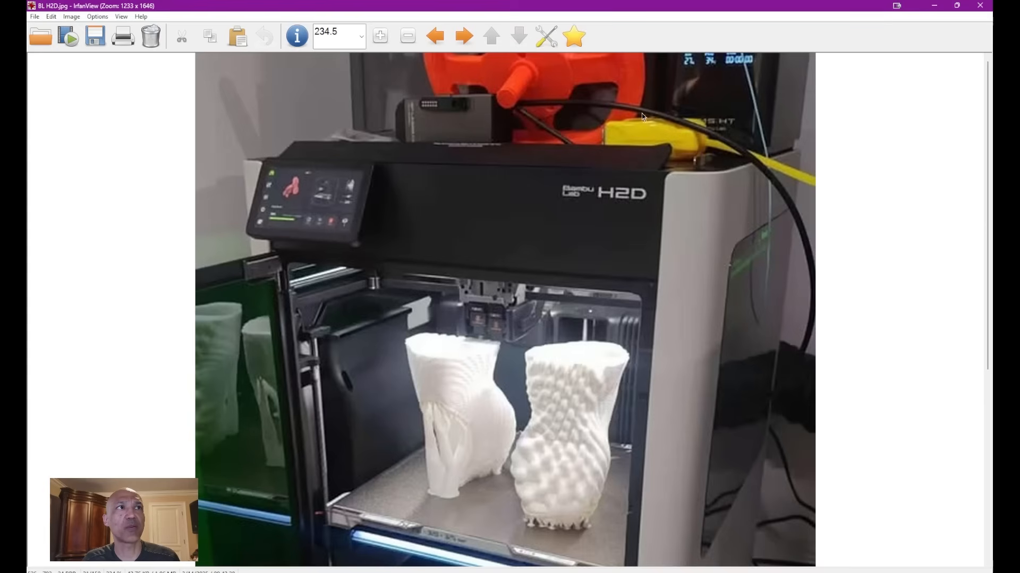
mouse_move(794, 390)
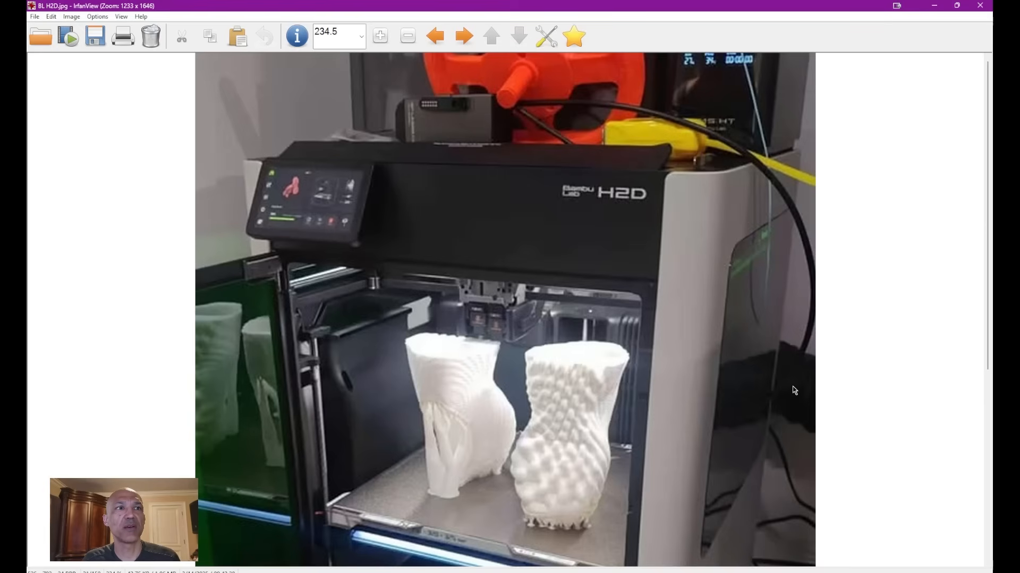
mouse_move(805, 363)
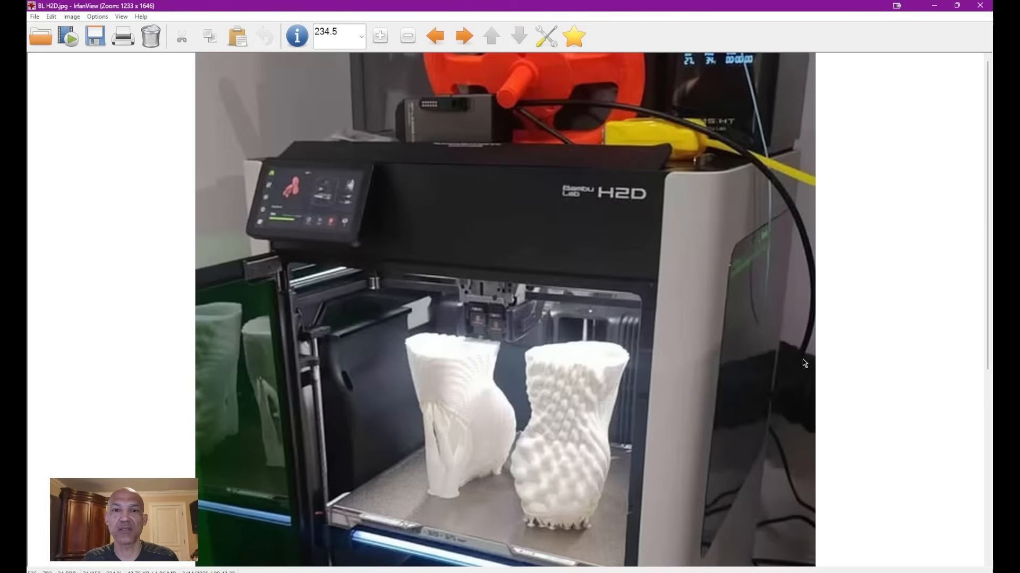
mouse_move(797, 377)
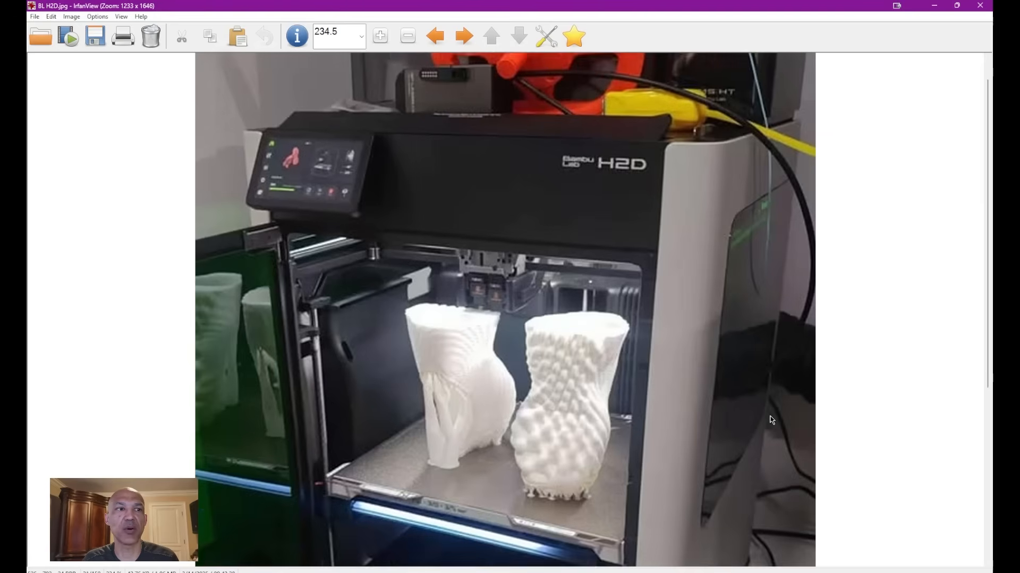
scroll(down, 3)
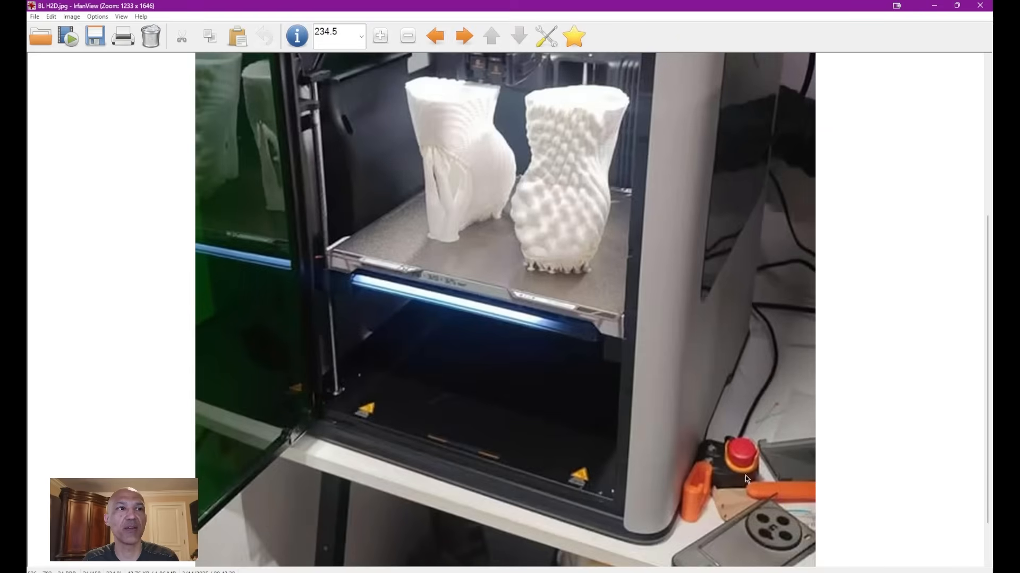
mouse_move(718, 437)
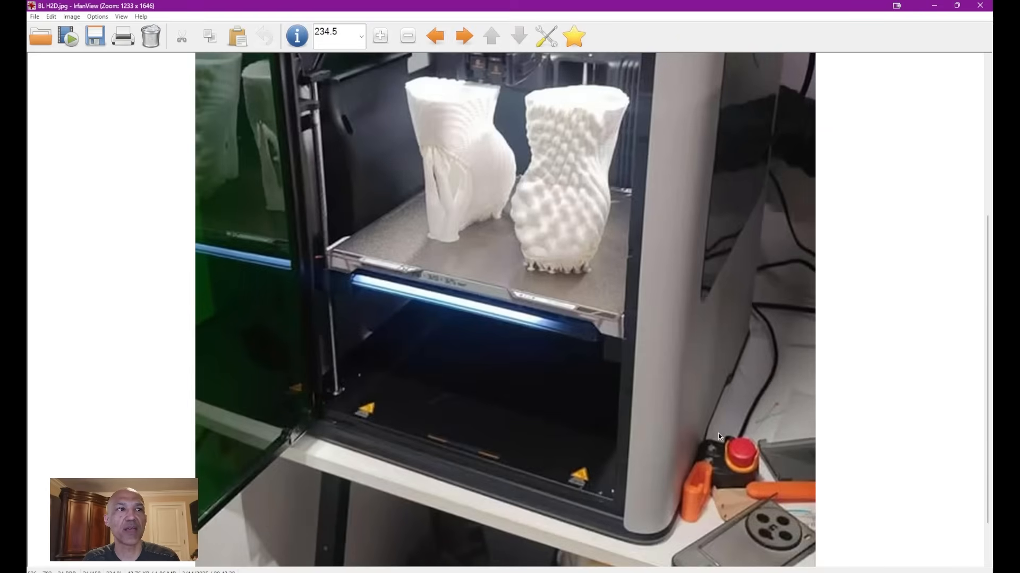
mouse_move(761, 445)
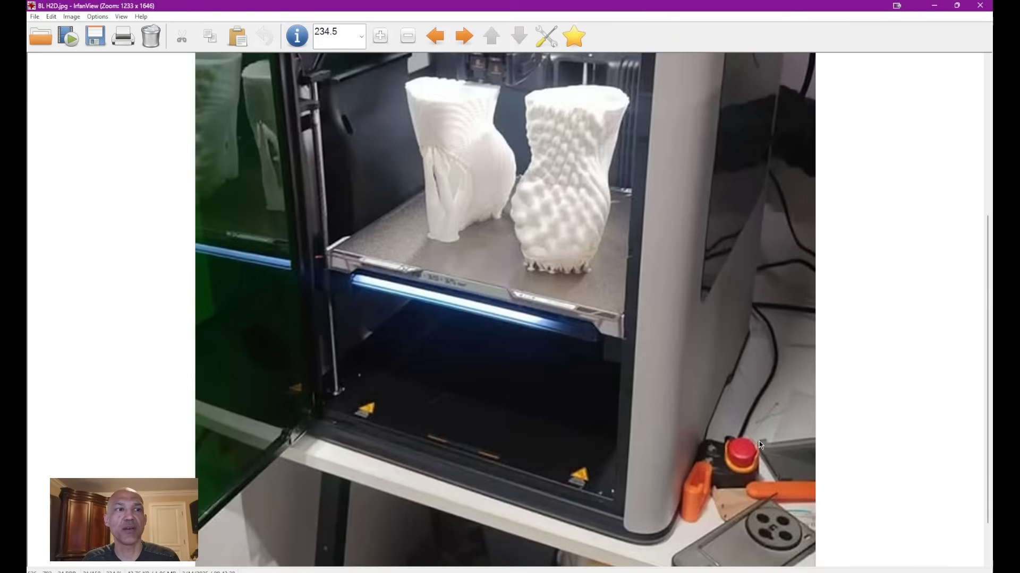
mouse_move(743, 420)
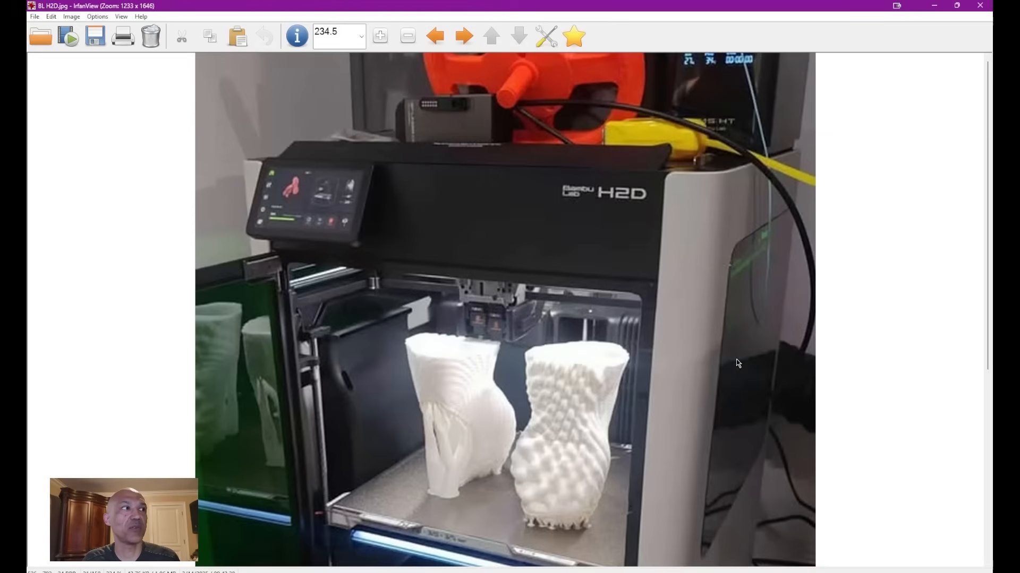
mouse_move(707, 306)
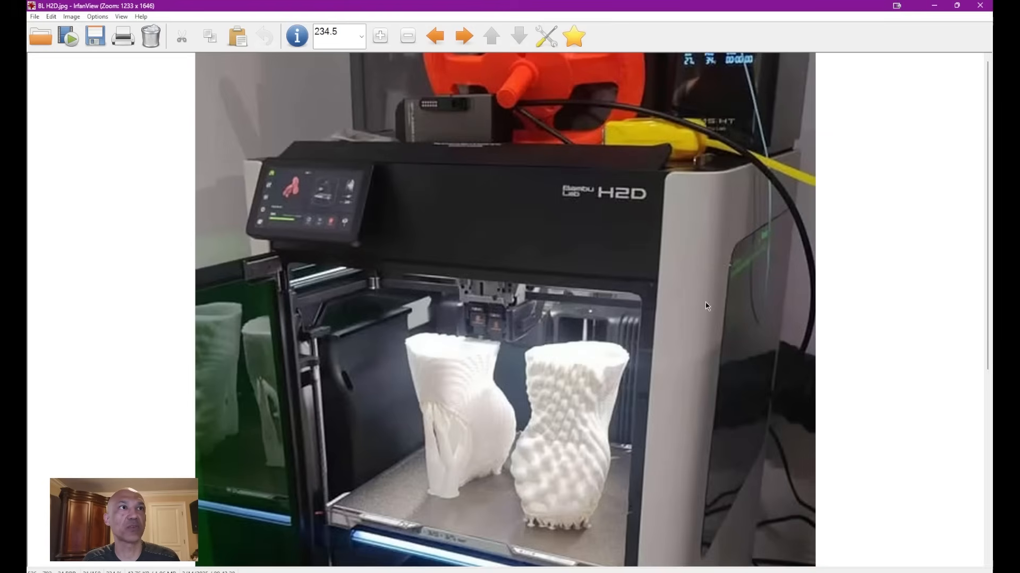
Scroll the enlarged H2D photo down to the printer's lower chamber and base
scroll(down, 3)
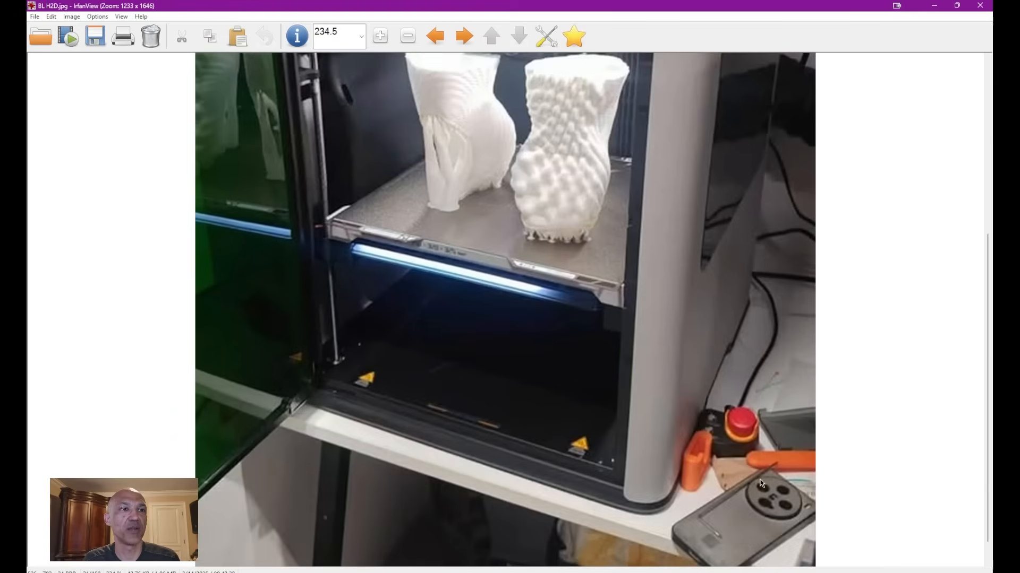
scroll(down, 3)
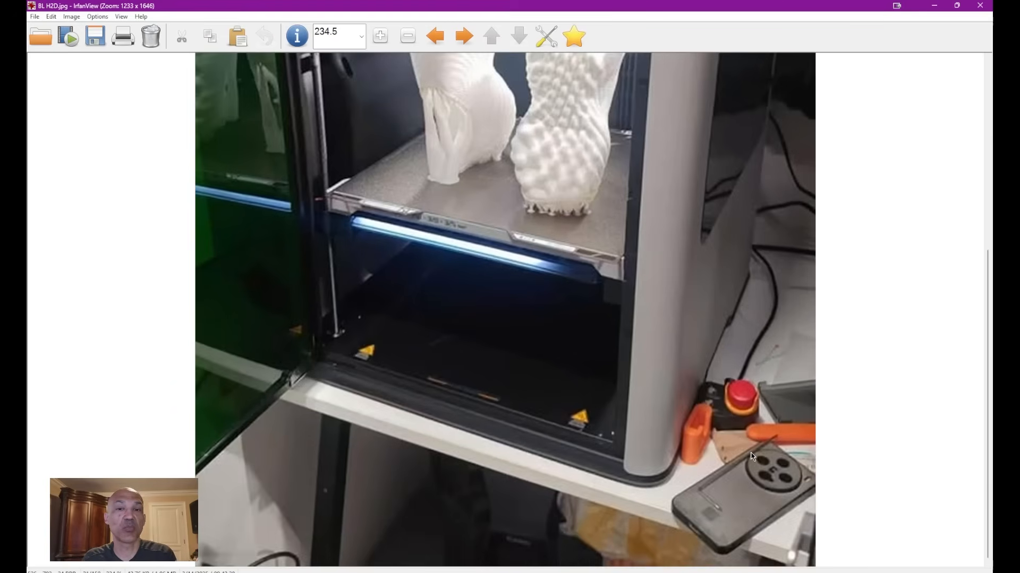
mouse_move(707, 316)
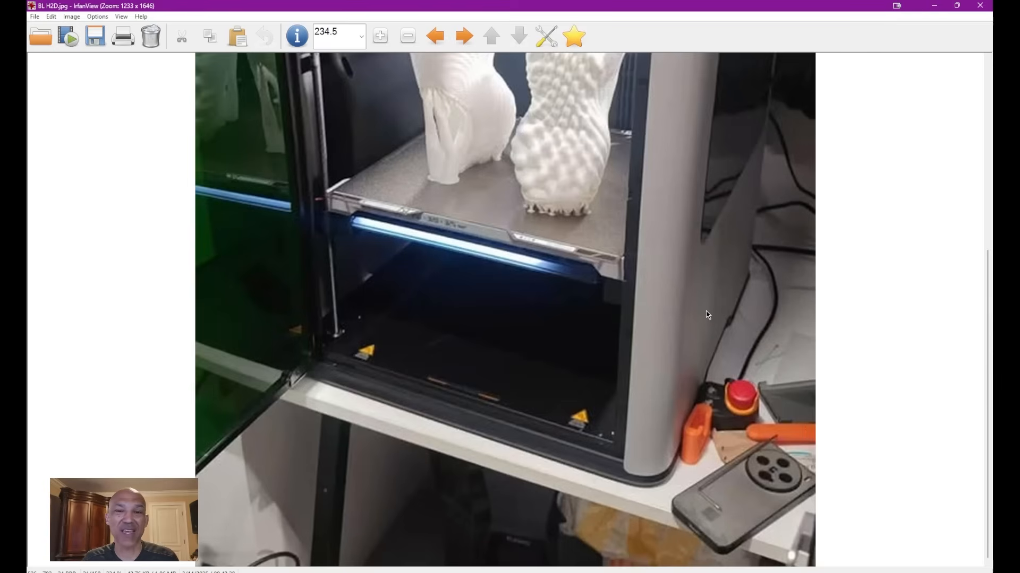
mouse_move(770, 185)
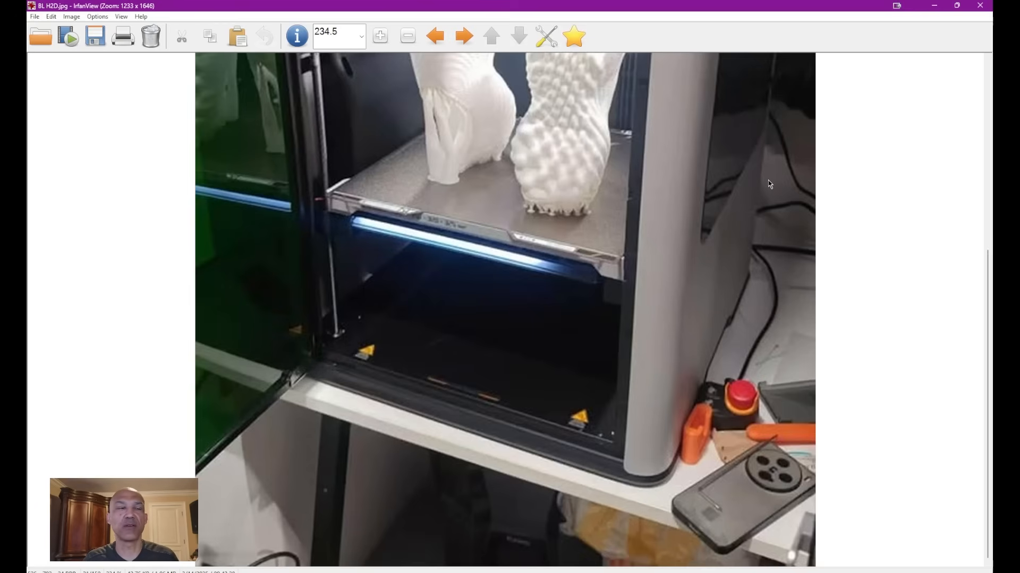
mouse_move(393, 191)
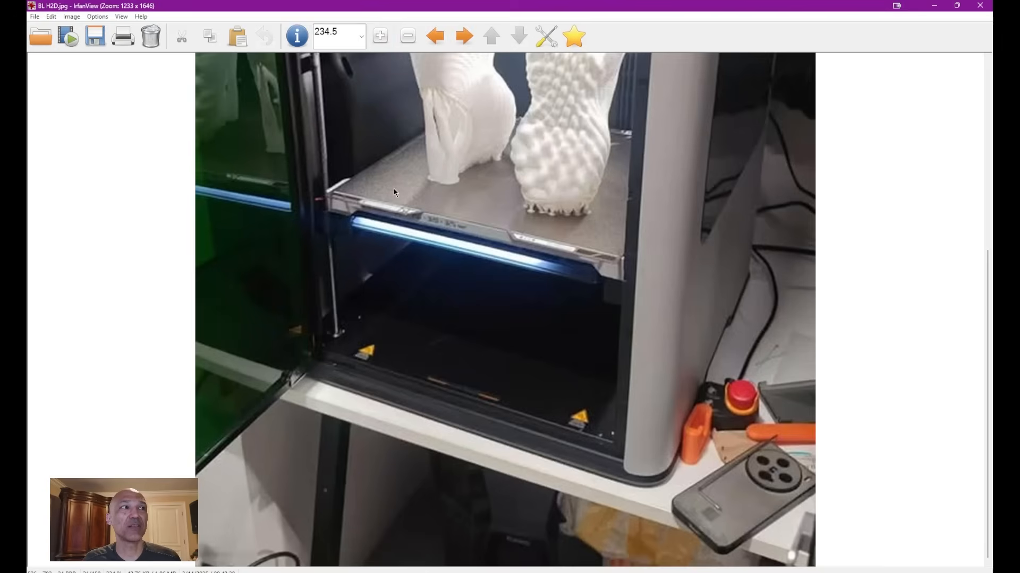
mouse_move(484, 214)
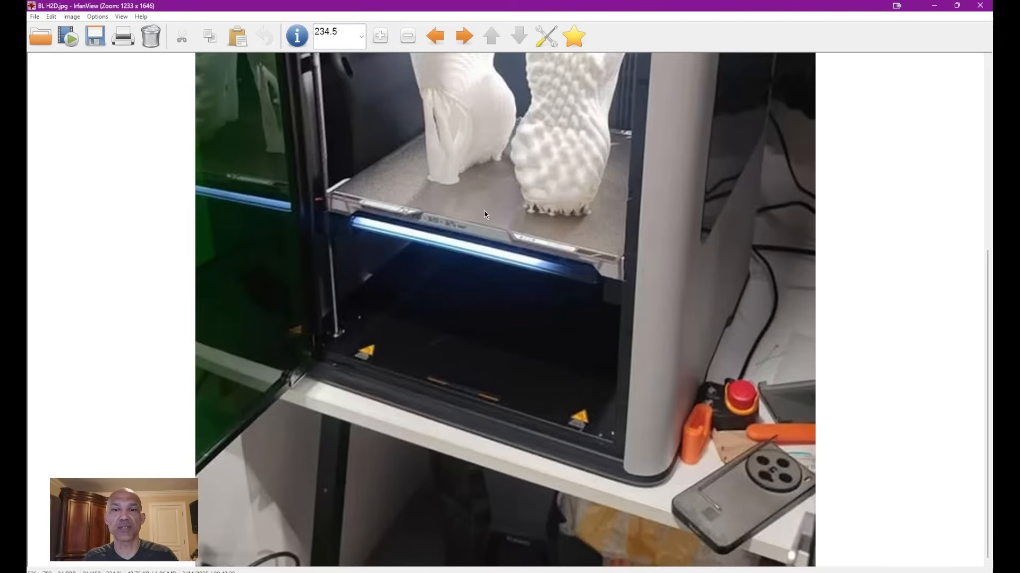
mouse_move(461, 97)
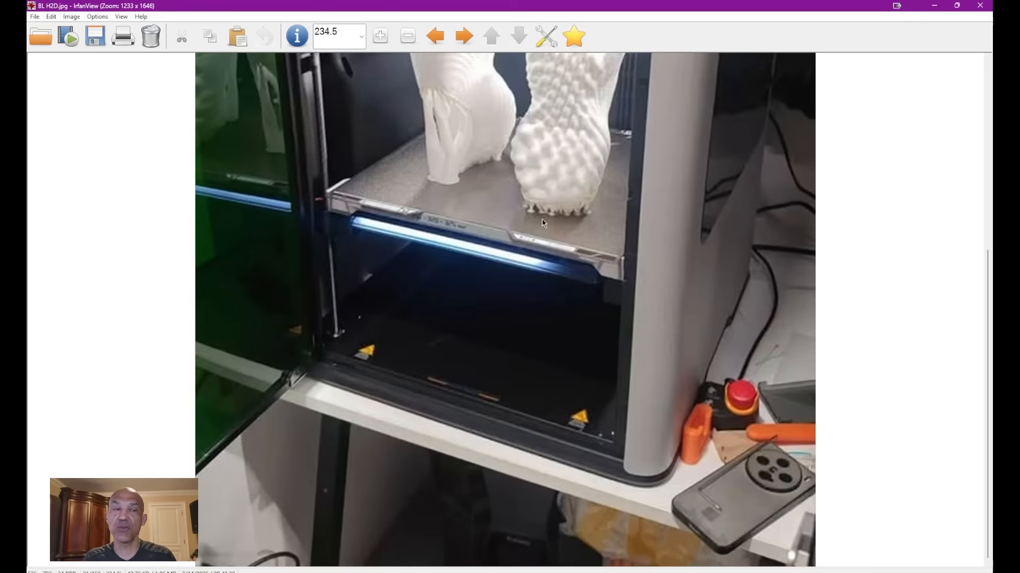
mouse_move(580, 230)
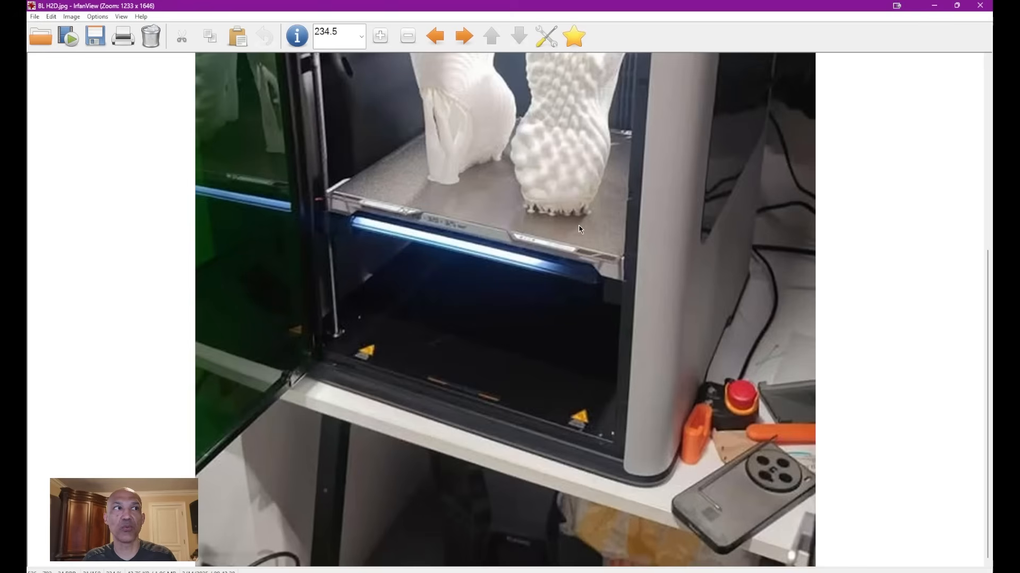
mouse_move(589, 237)
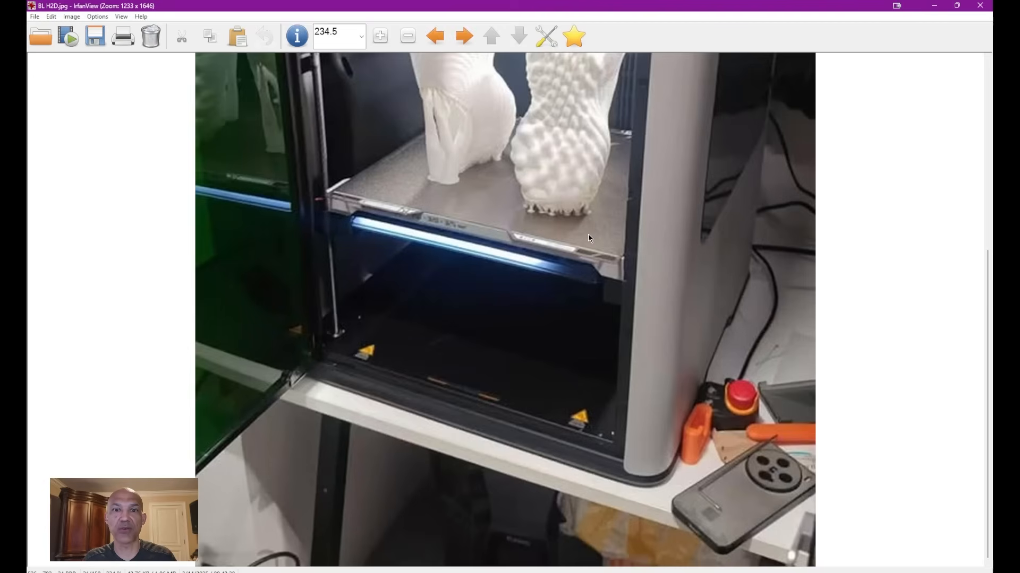
mouse_move(580, 242)
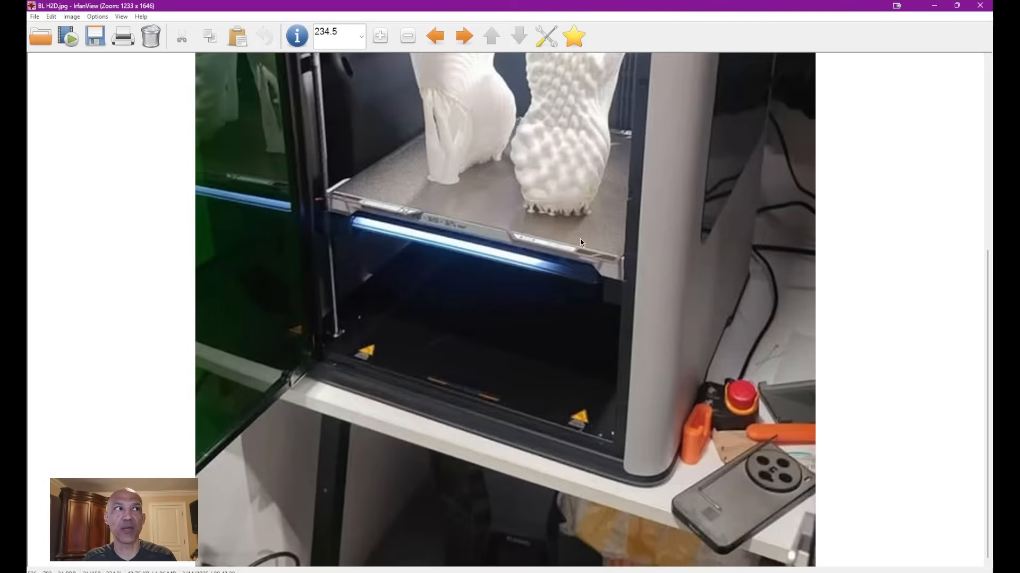
mouse_move(566, 264)
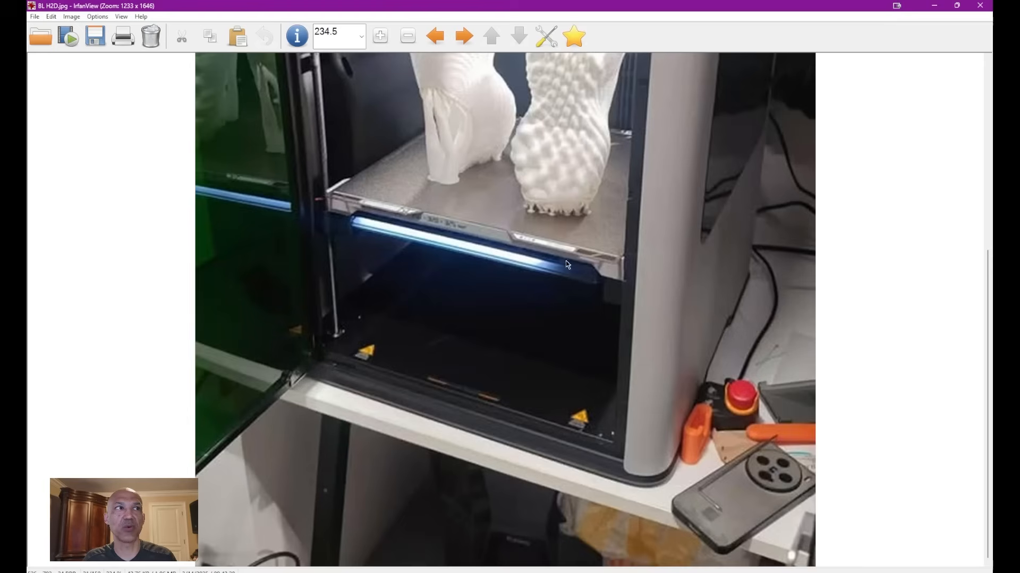
mouse_move(567, 225)
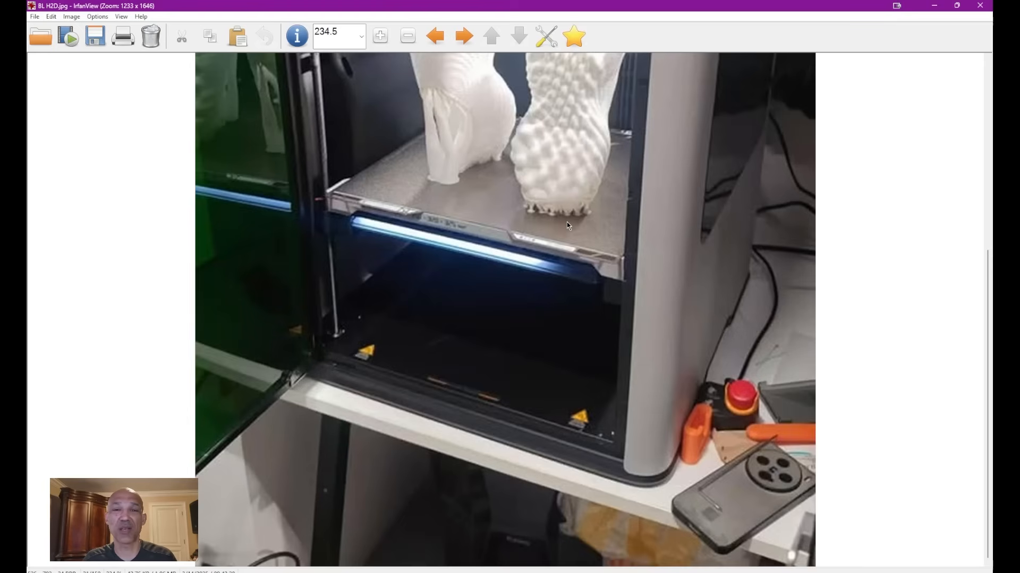
mouse_move(585, 271)
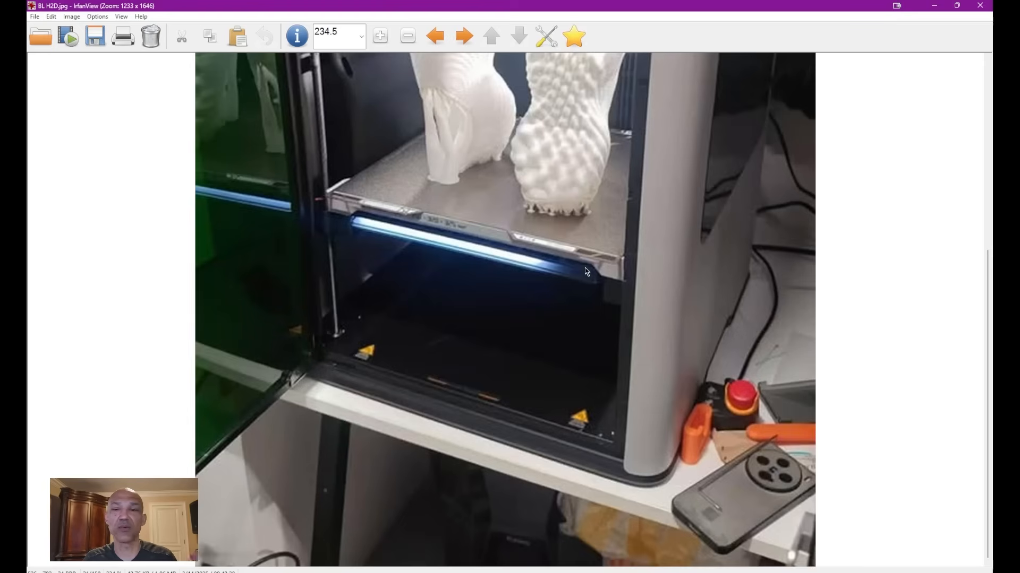
mouse_move(566, 289)
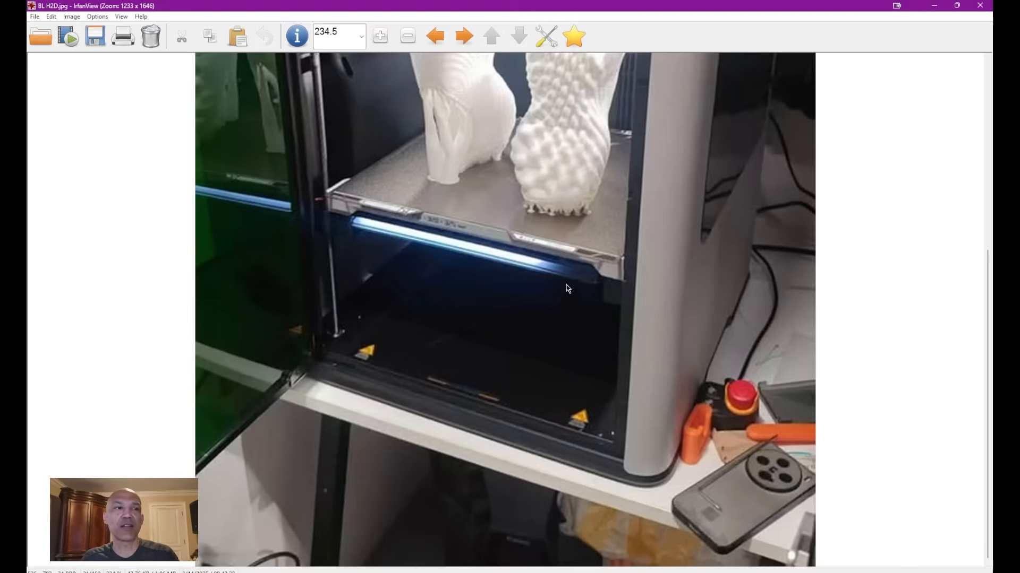
mouse_move(403, 543)
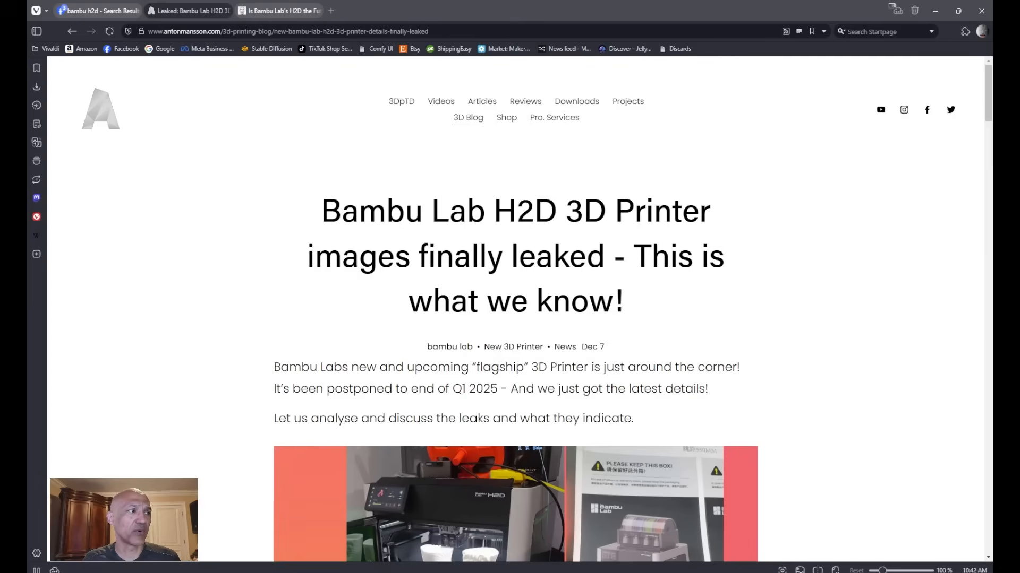
Scroll the antonmansson.com article to the Combo build size, credible source and release date sections
scroll(down, 3)
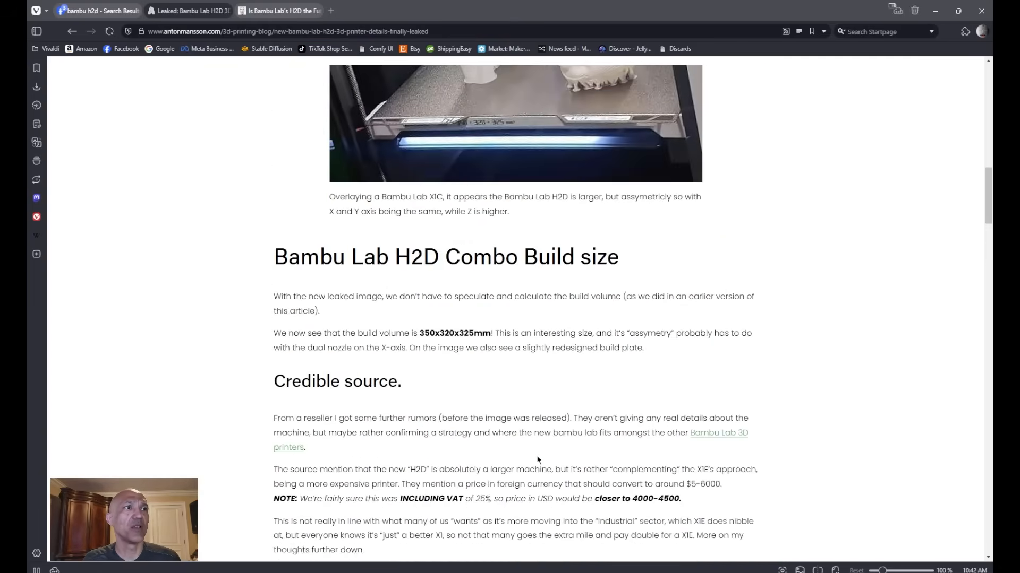
scroll(down, 3)
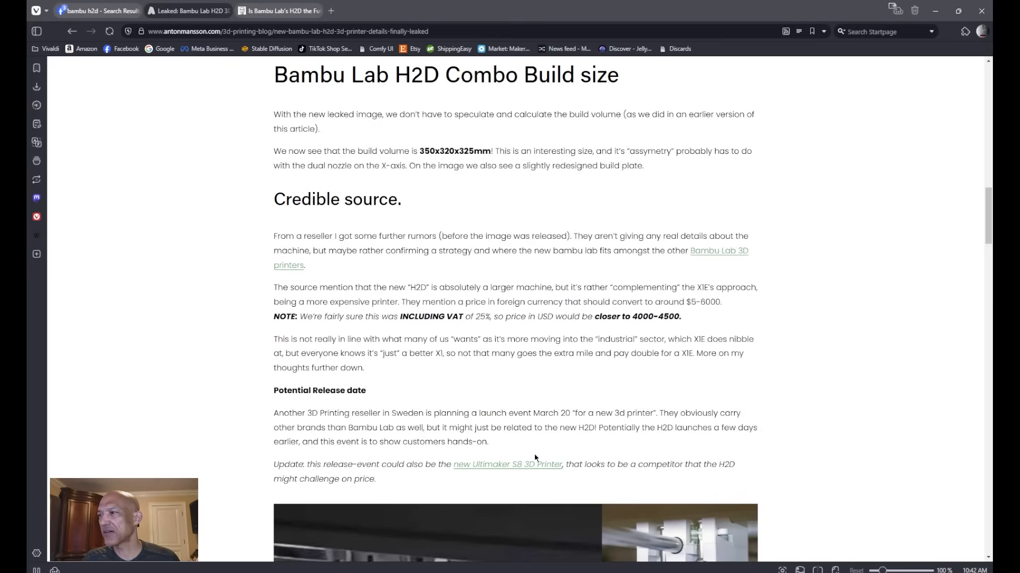
scroll(up, 3)
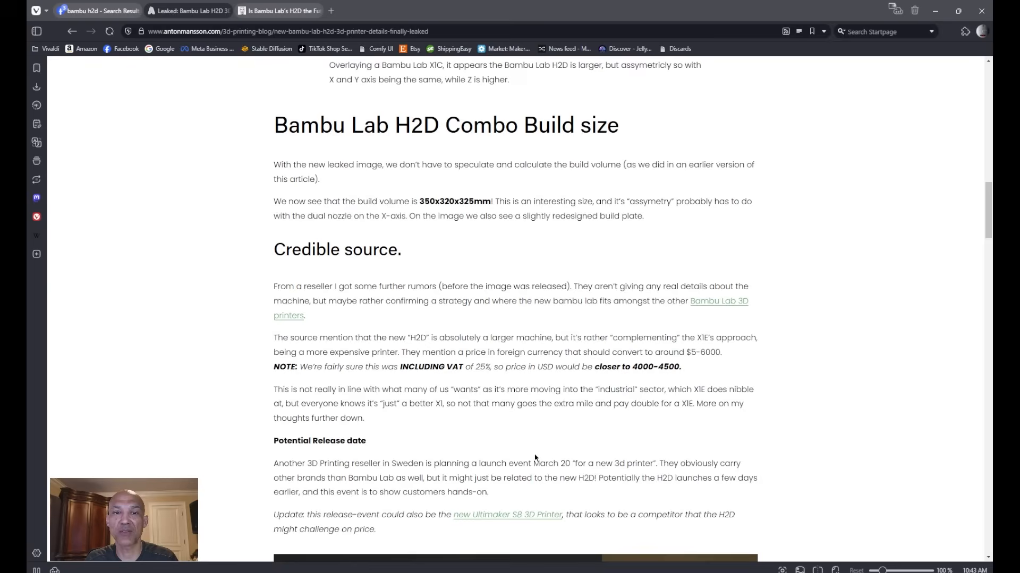
mouse_move(527, 456)
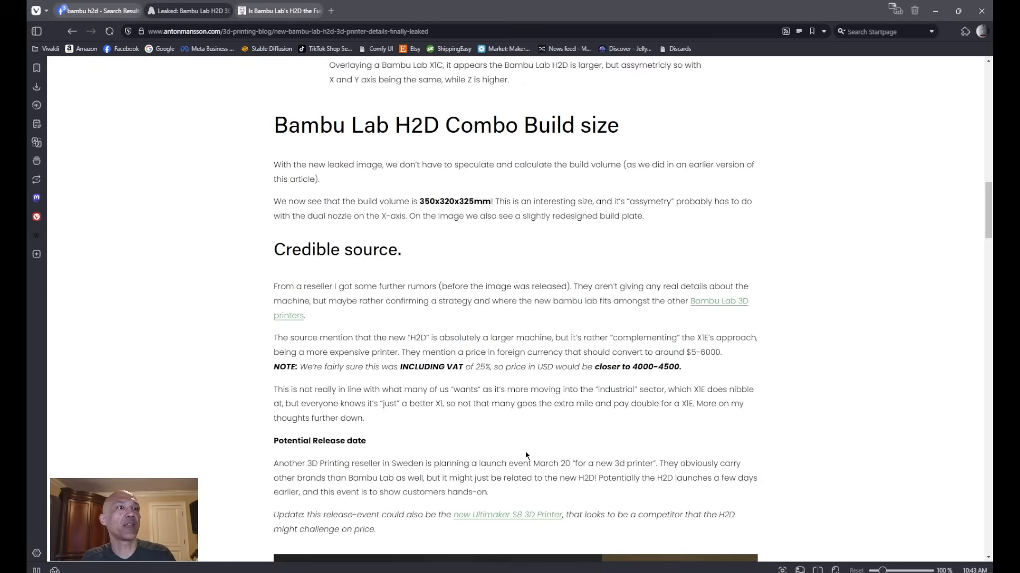
mouse_move(441, 368)
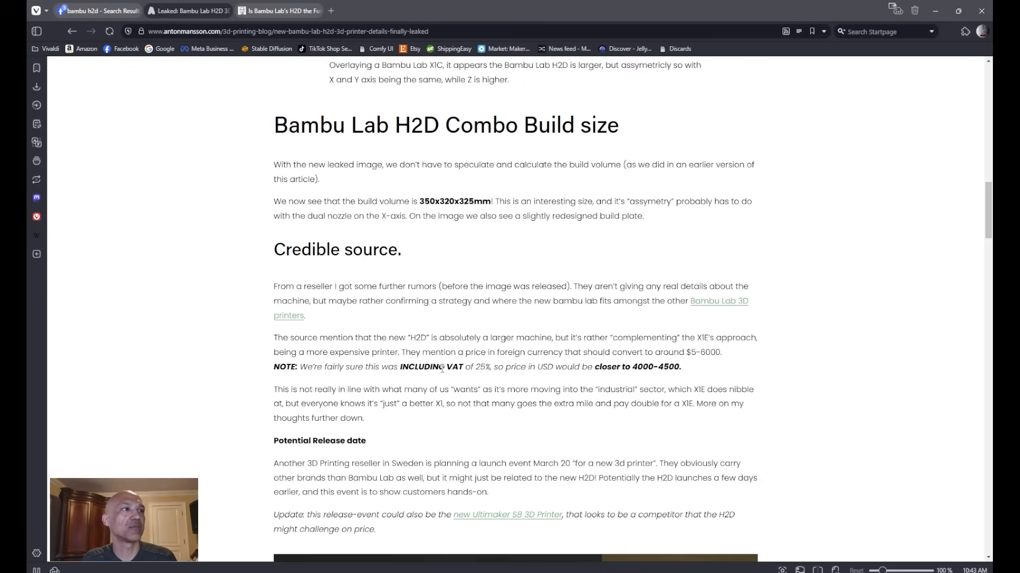
mouse_move(273, 345)
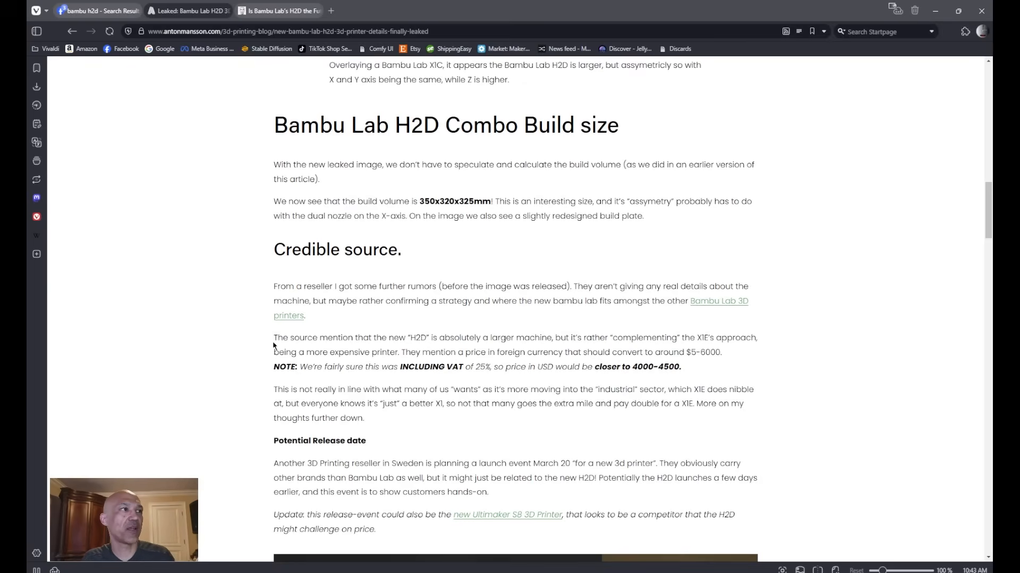
mouse_move(332, 350)
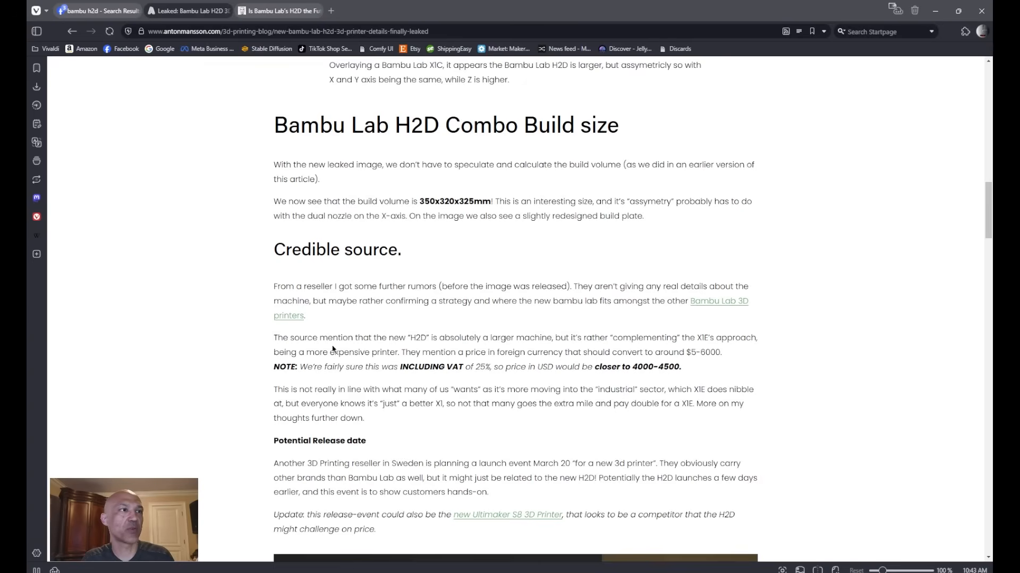
mouse_move(623, 365)
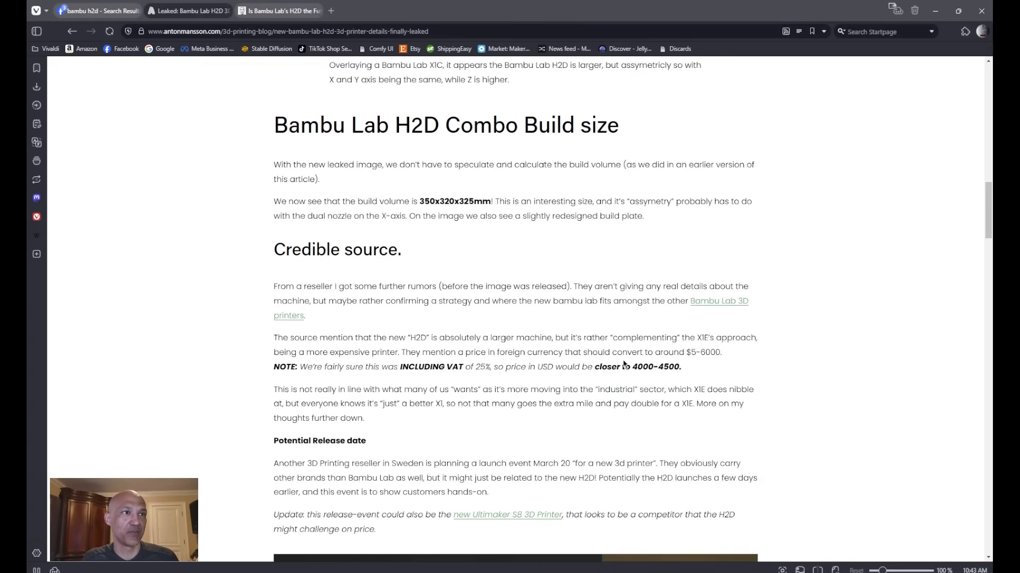
mouse_move(592, 367)
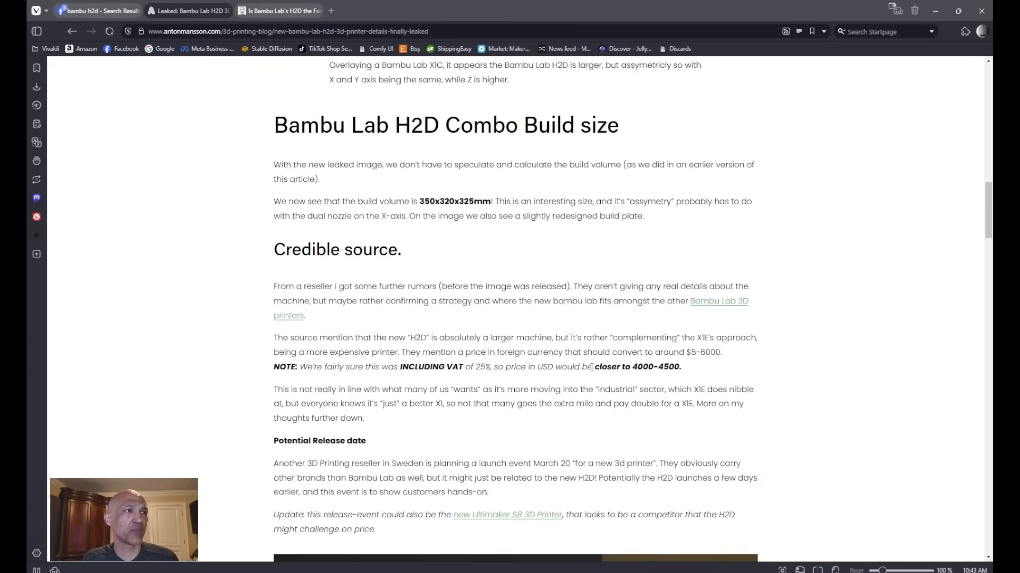
mouse_move(646, 380)
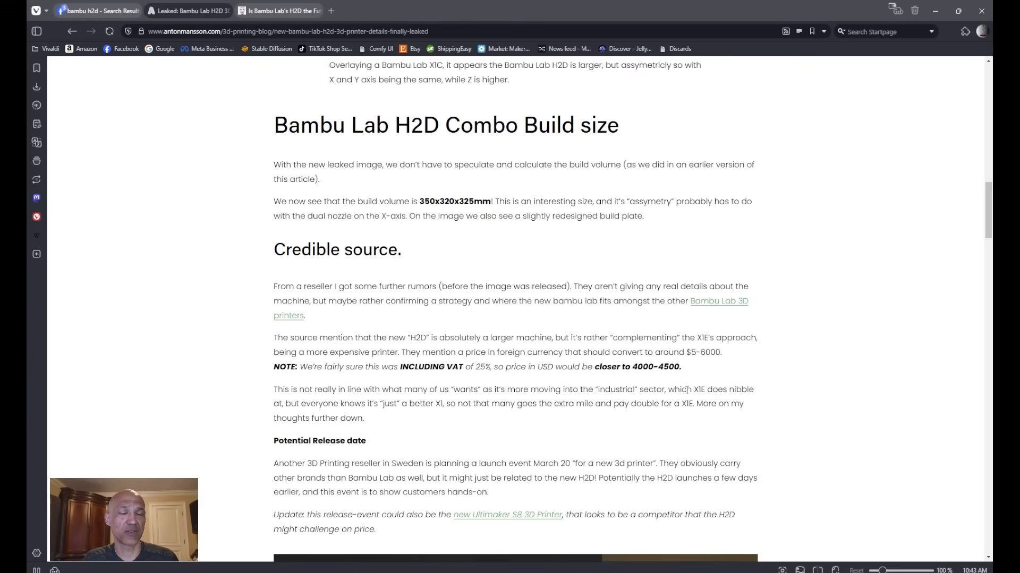
mouse_move(679, 381)
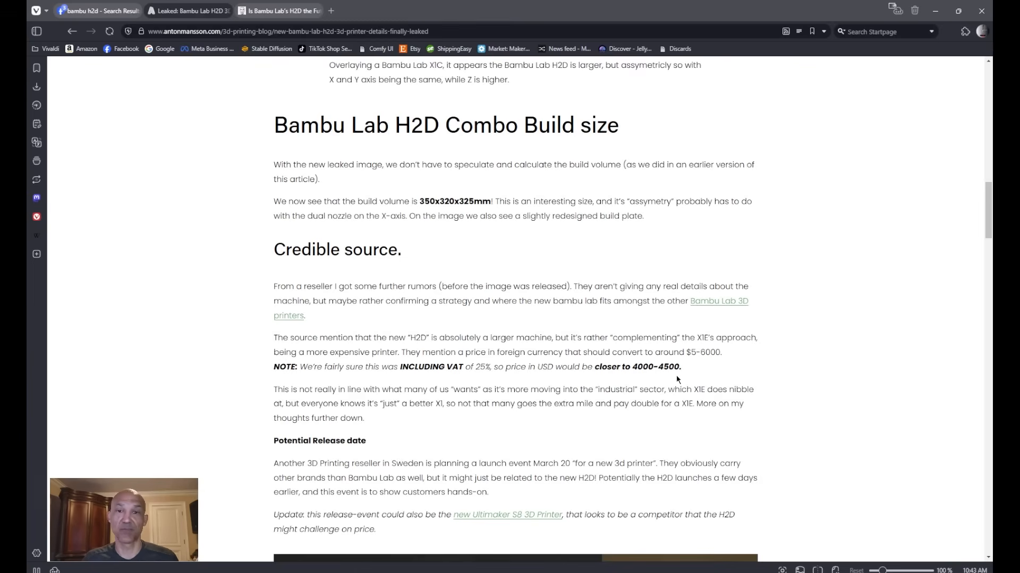
mouse_move(301, 167)
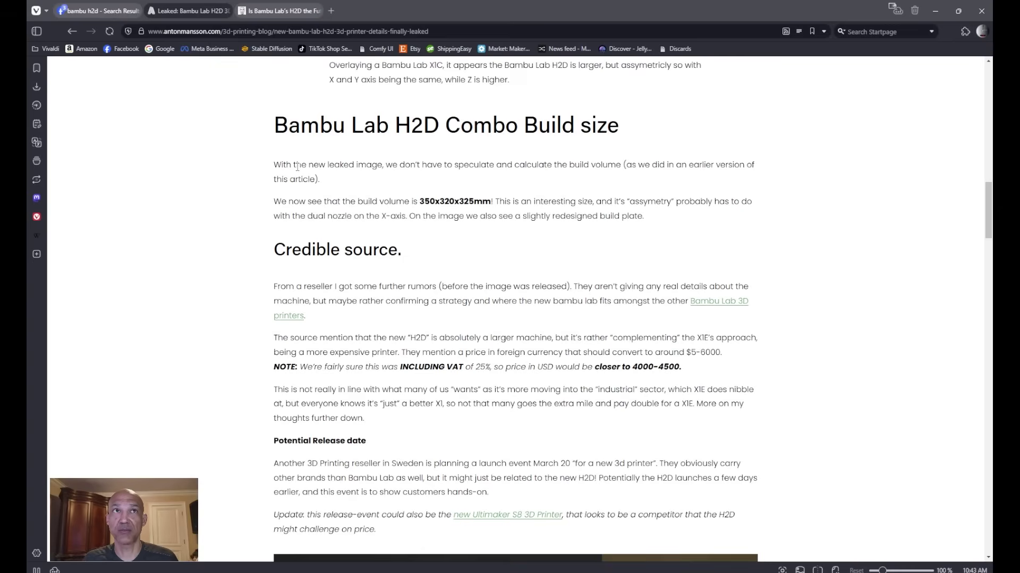
mouse_move(272, 34)
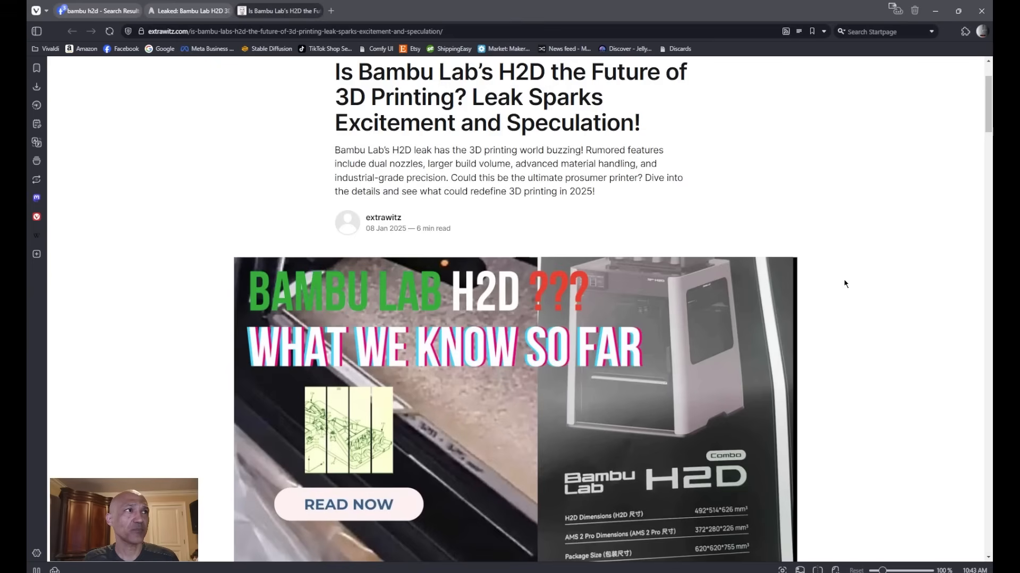
Scroll the extrawitz H2D article down toward the 'What We Know So Far' section
scroll(down, 3)
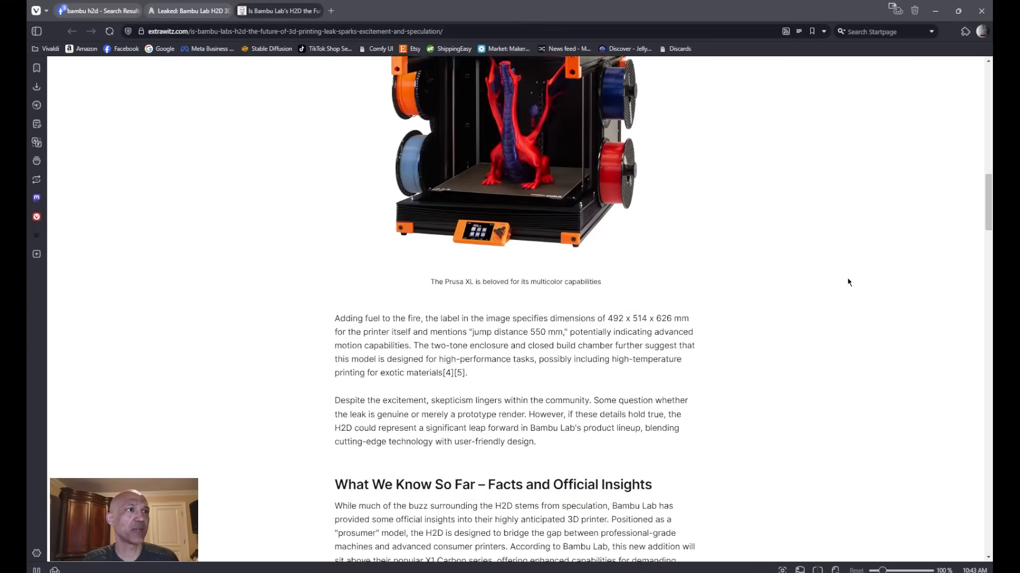
scroll(down, 3)
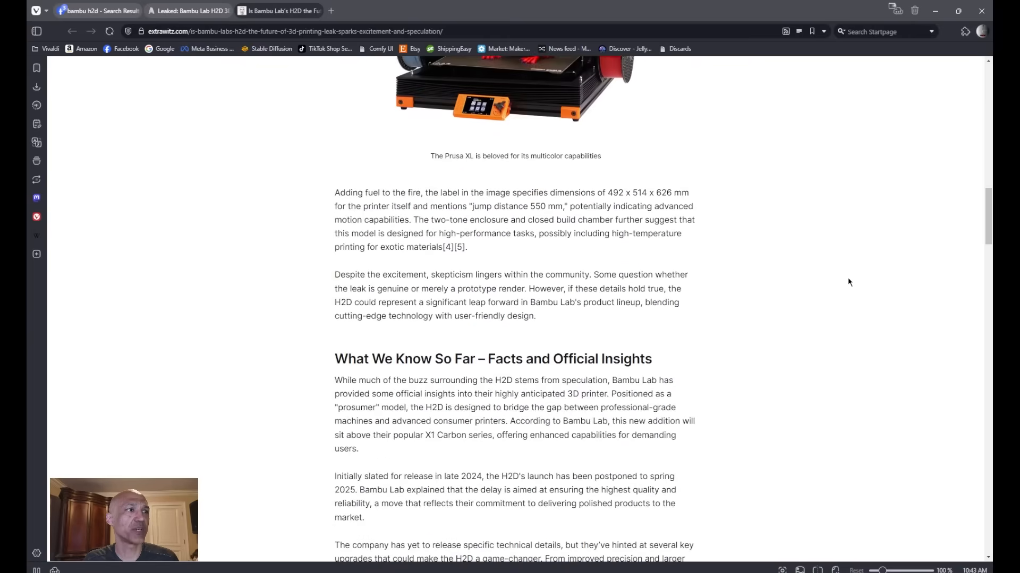
scroll(down, 3)
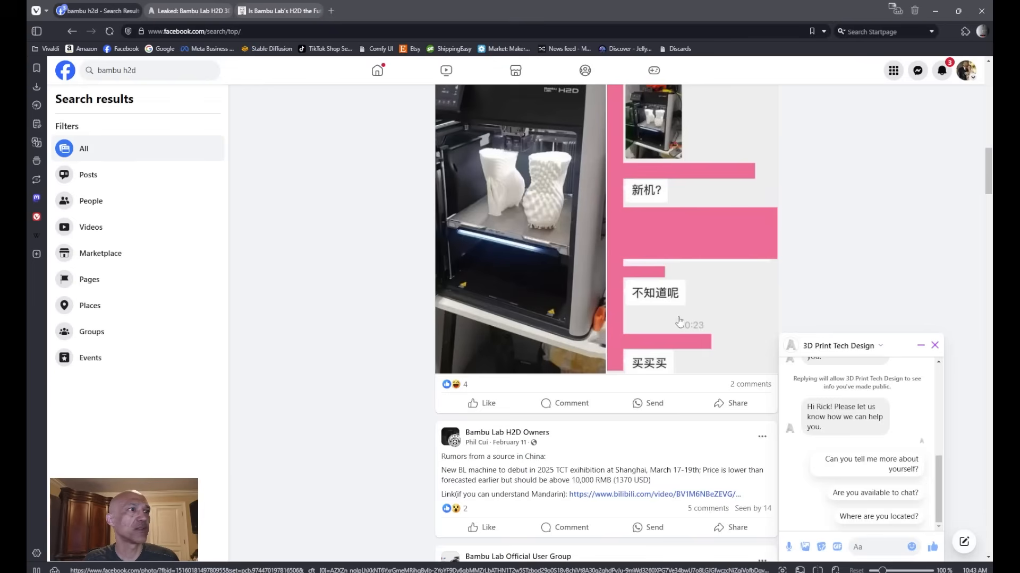
mouse_move(405, 447)
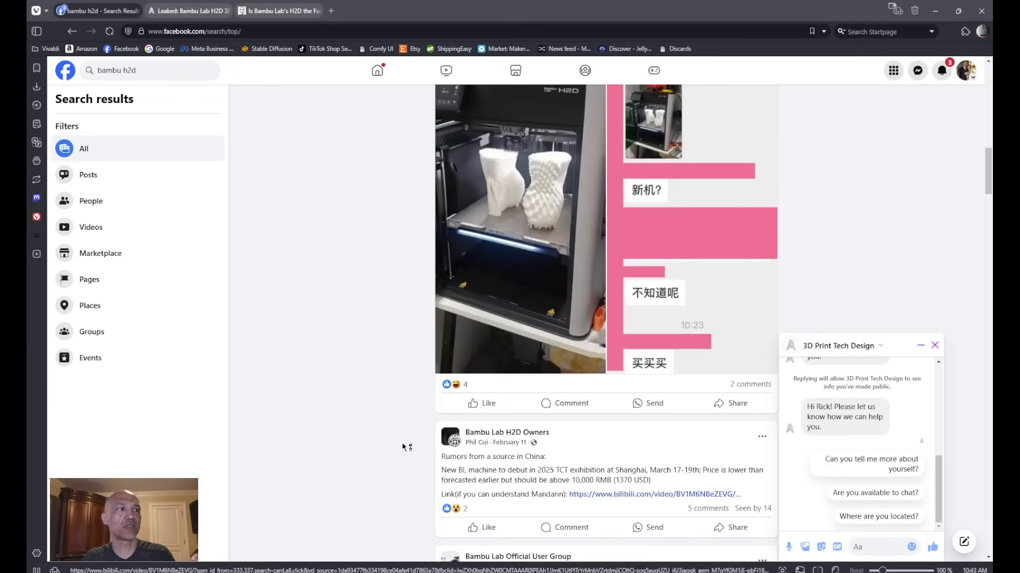
Scroll the 'bambu h2d' results and highlight the rumor post's 1370 USD price
scroll(down, 3)
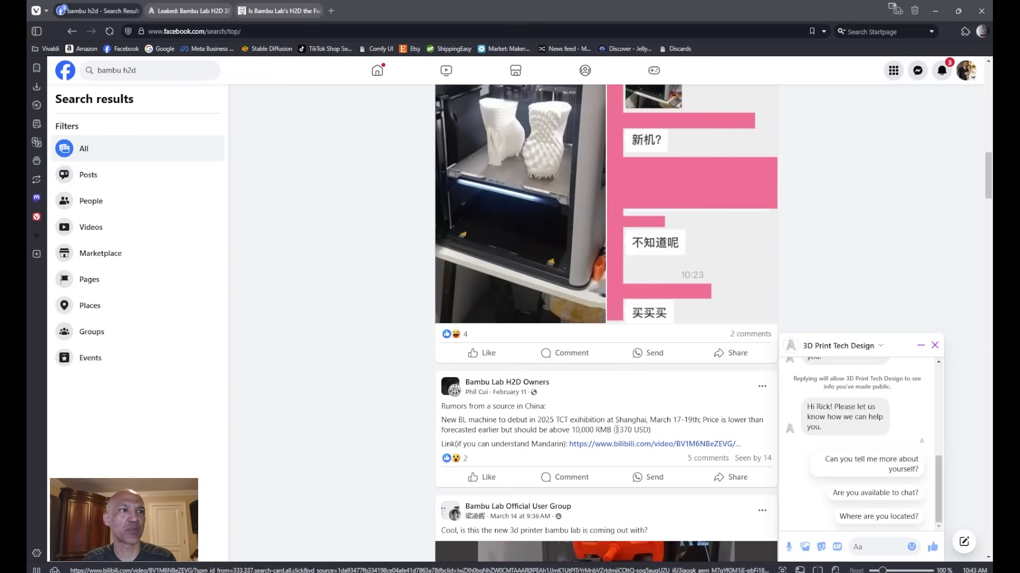
double_click(632, 430)
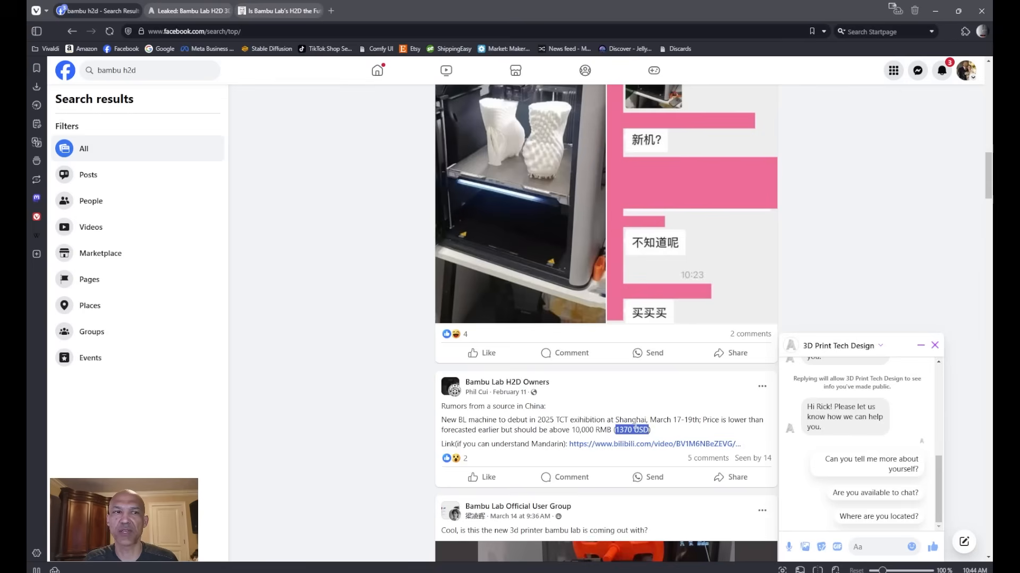
mouse_move(271, 413)
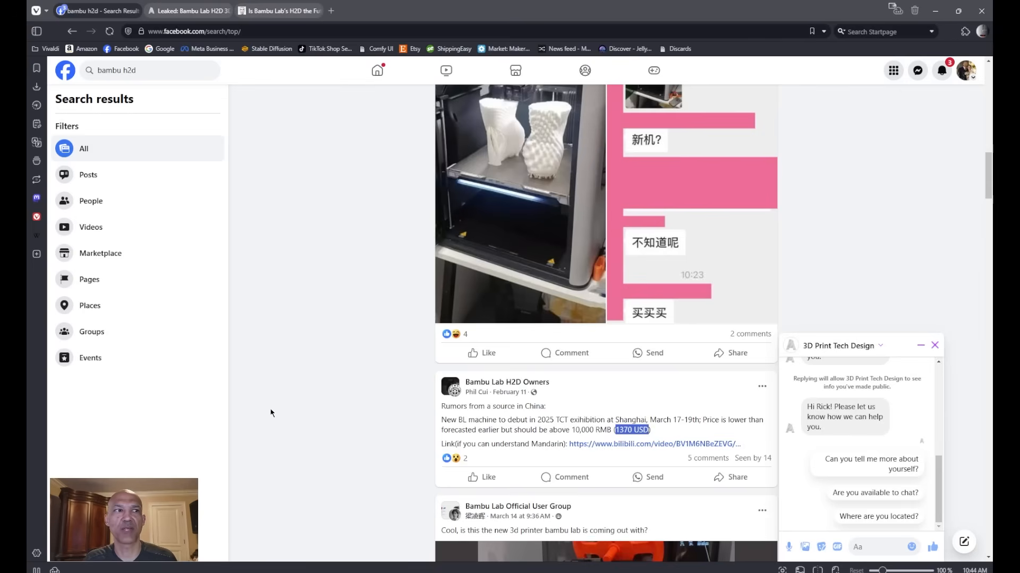